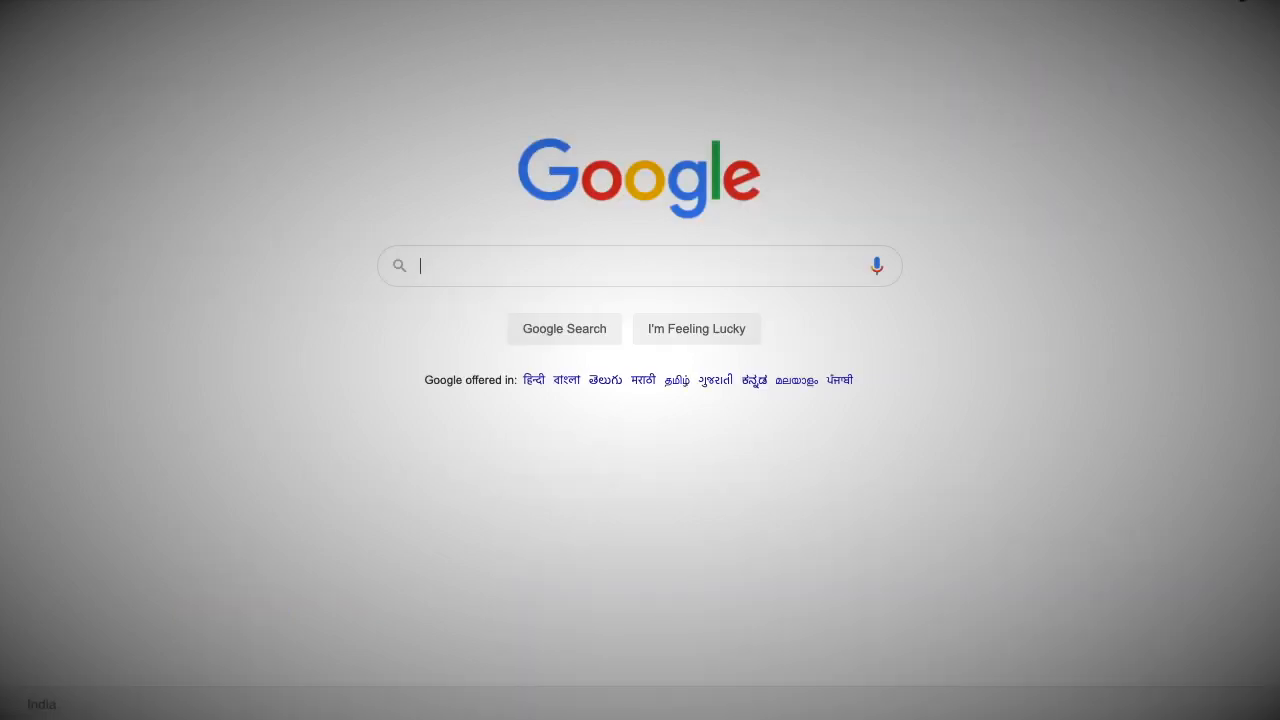
Search Google for 'visual studio code' and view its Windows x64 download options
type("visua")
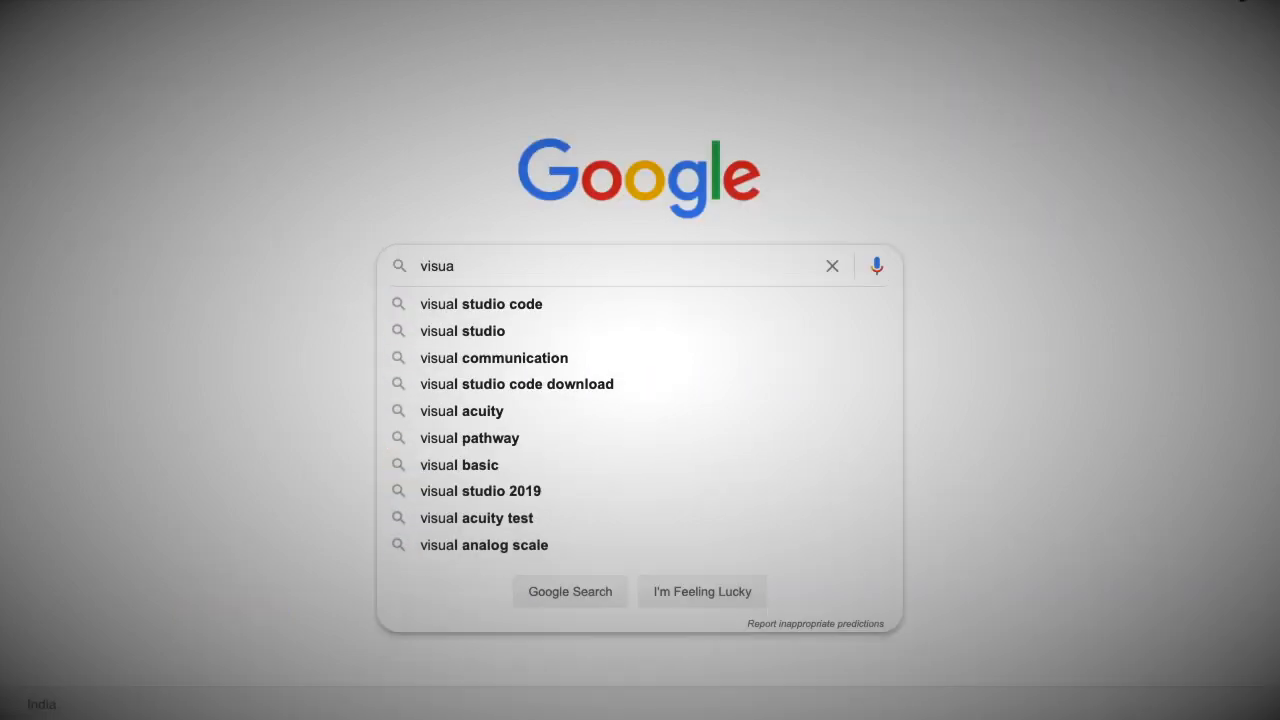
left_click(480, 303)
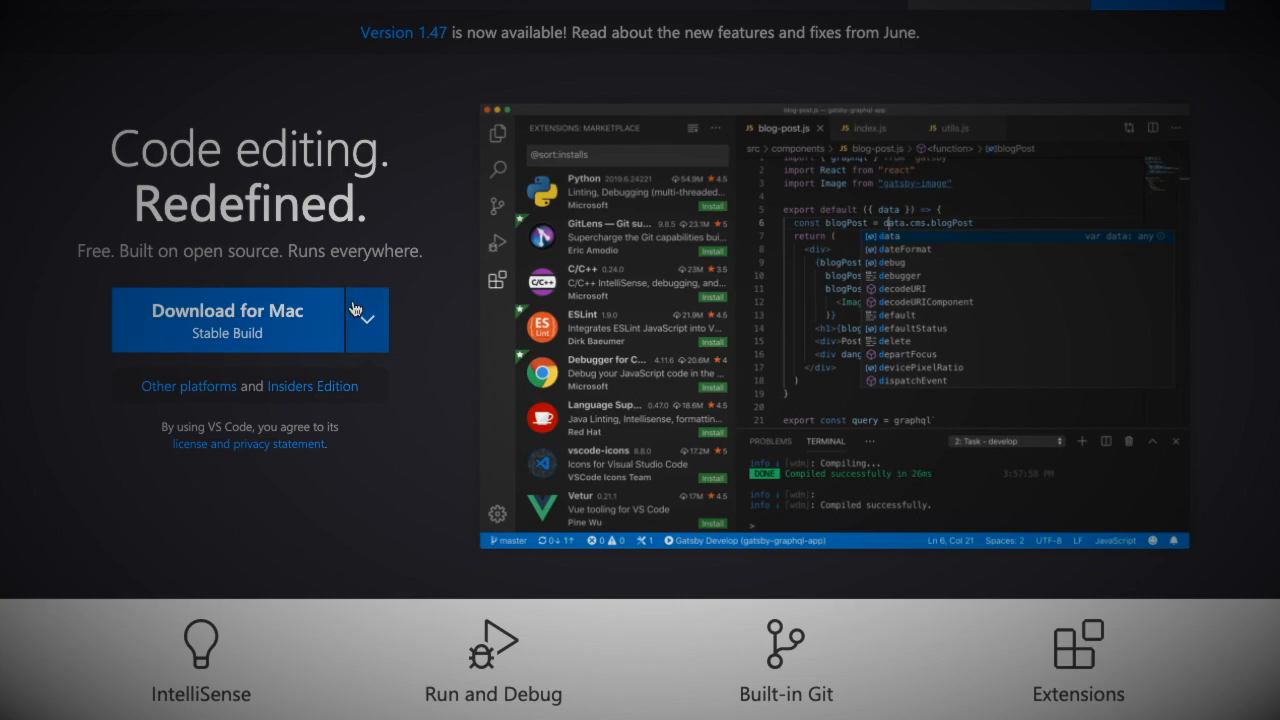
mouse_move(367, 320)
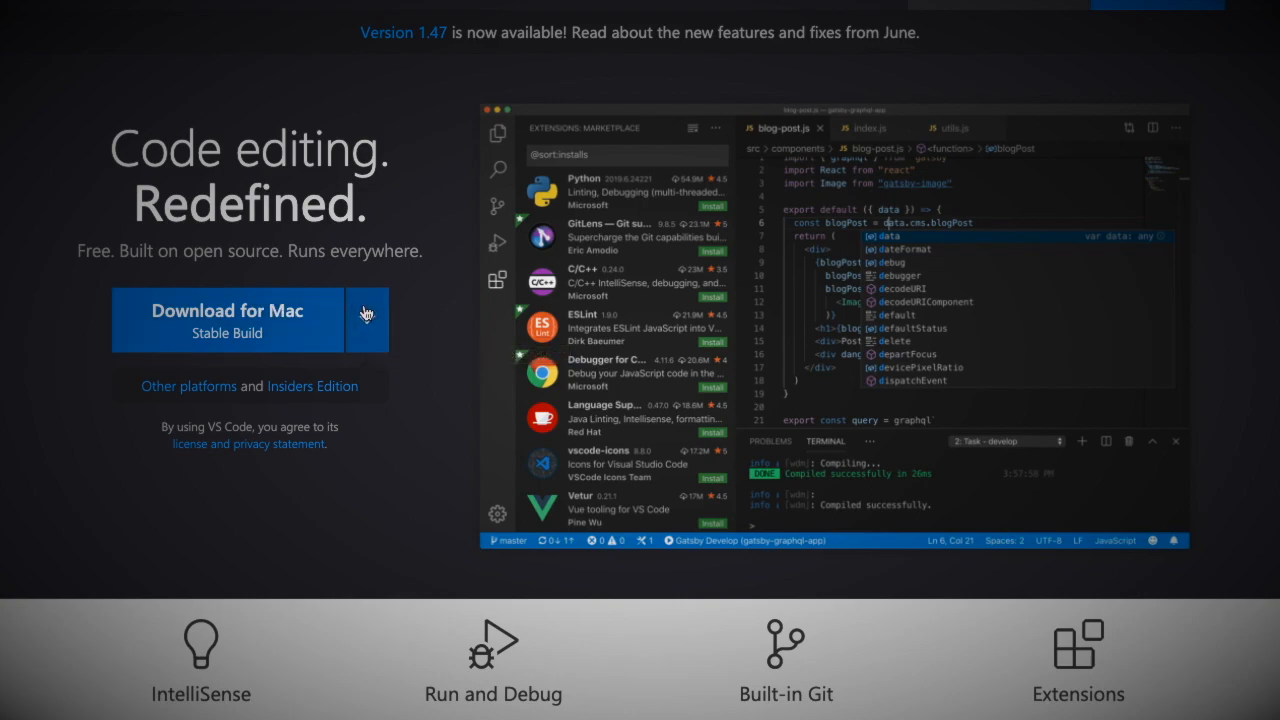
left_click(367, 320)
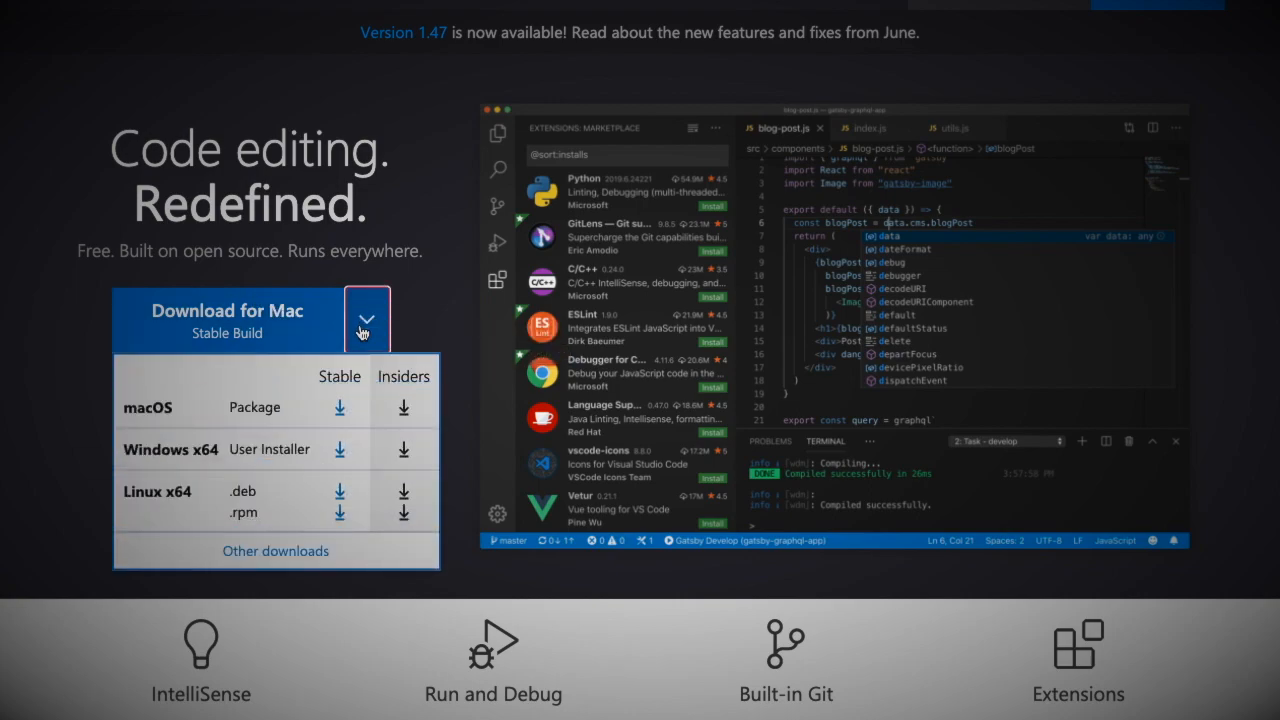
left_click(367, 322)
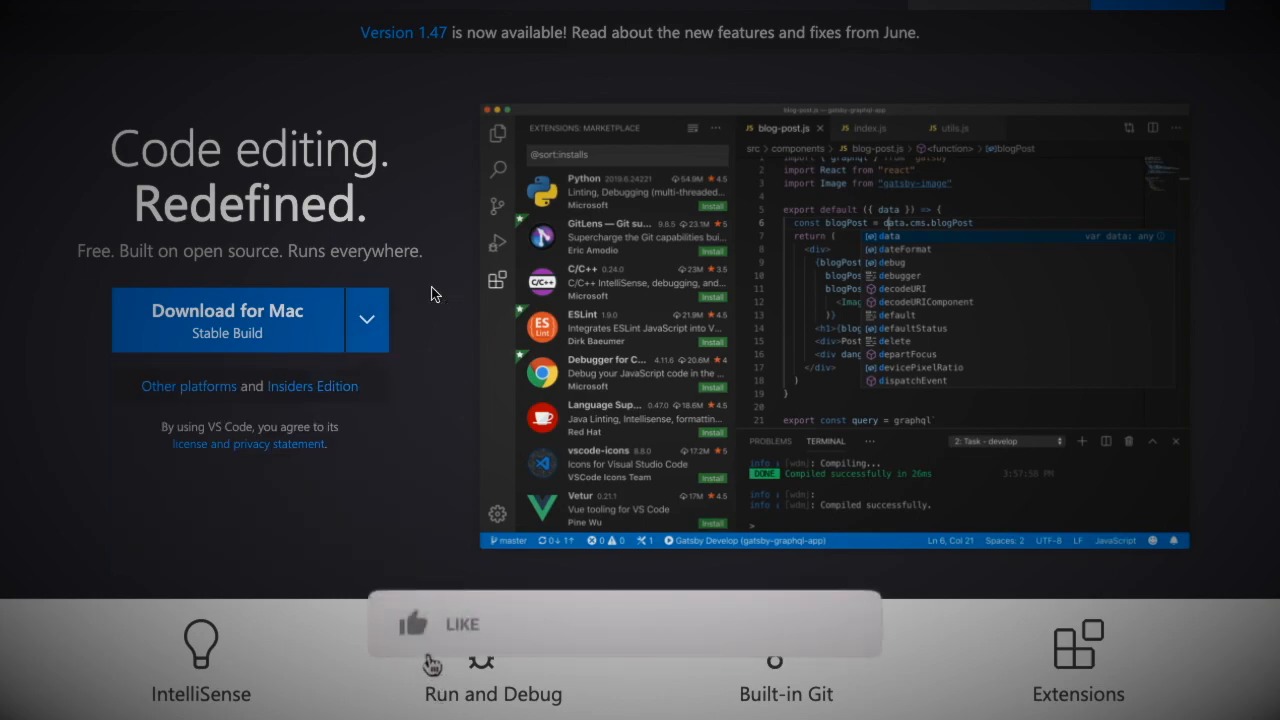
left_click(412, 623)
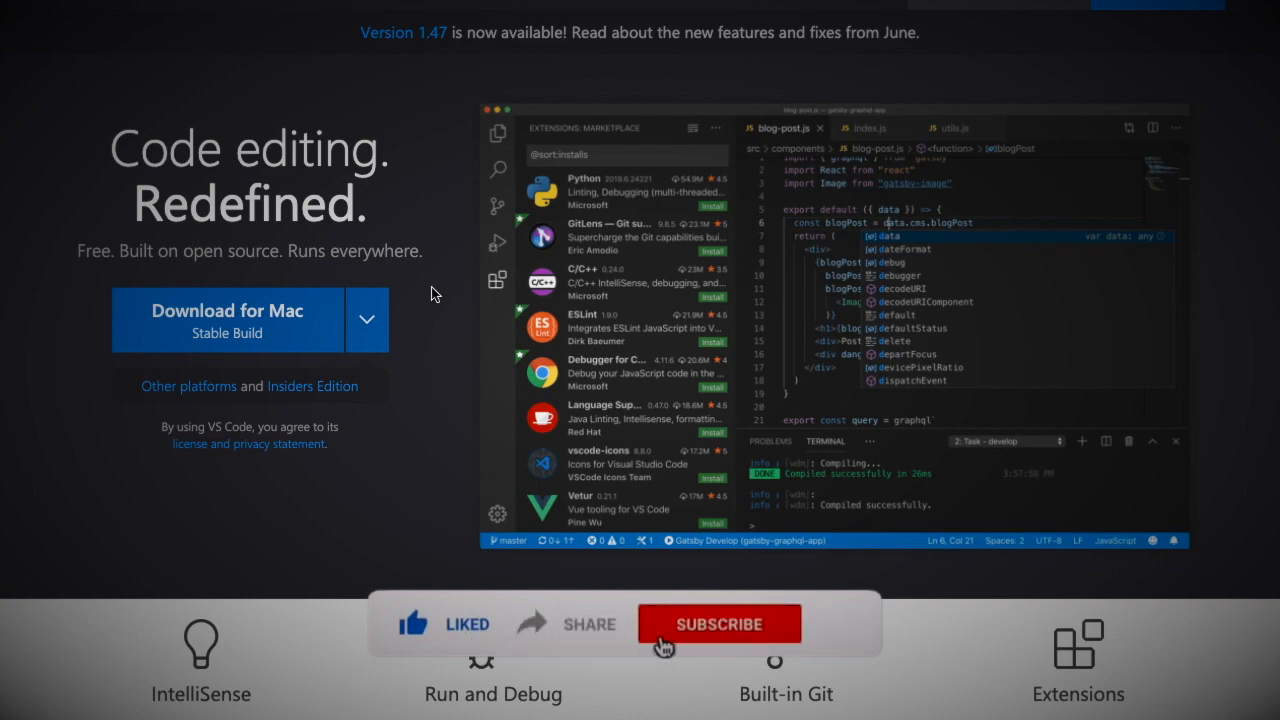
Return to Google and search for 'mingw'
left_click(718, 624)
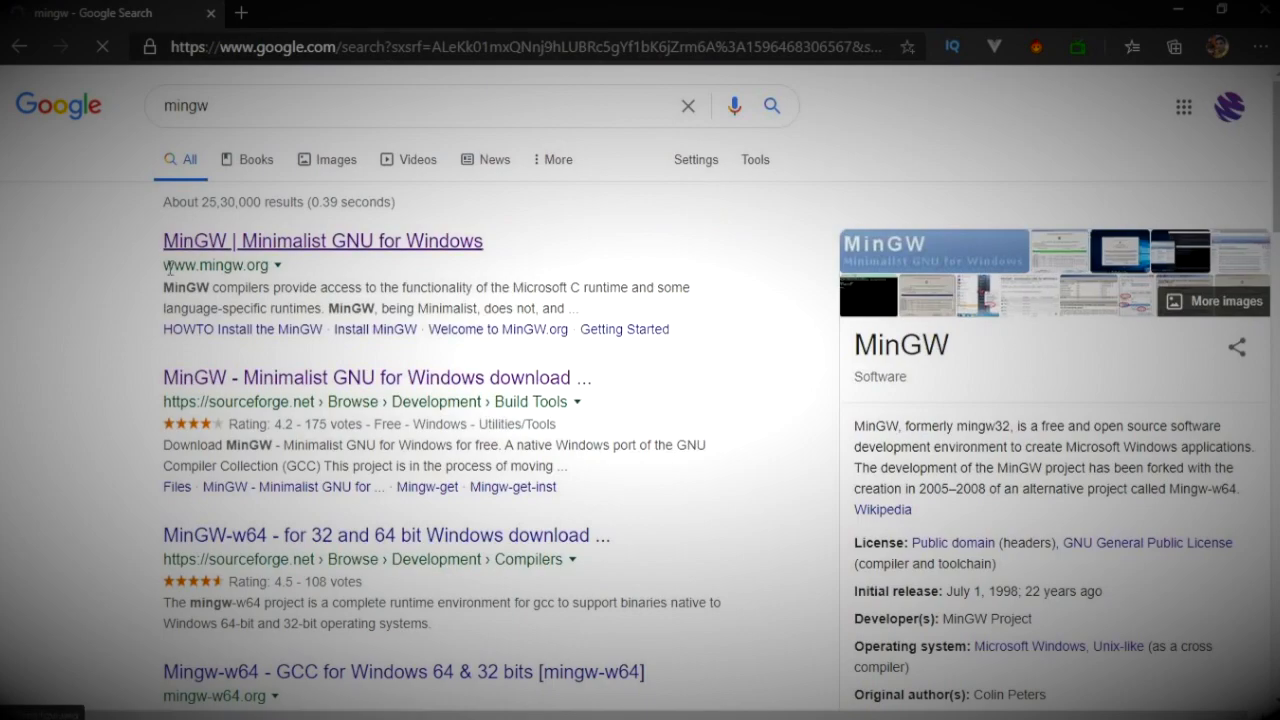
Go from the MinGW site to its SourceForge page and download mingw-get-setup.exe
left_click(322, 240)
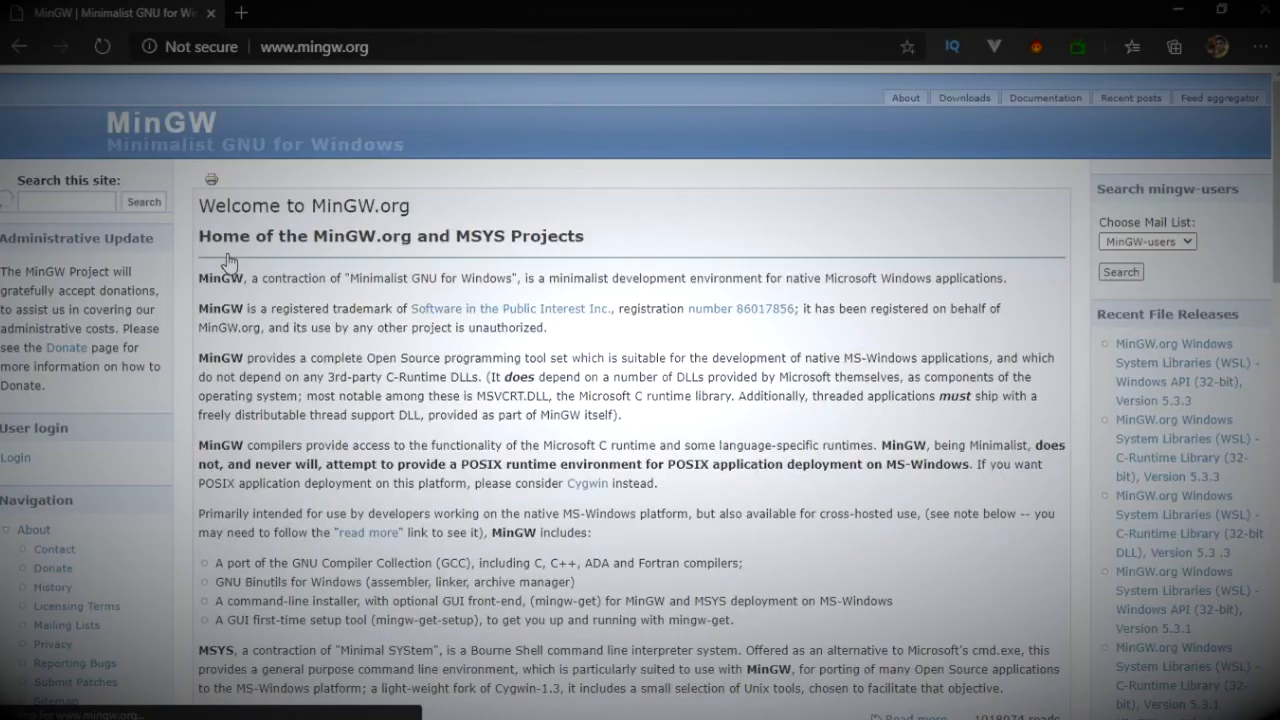
mouse_move(963, 97)
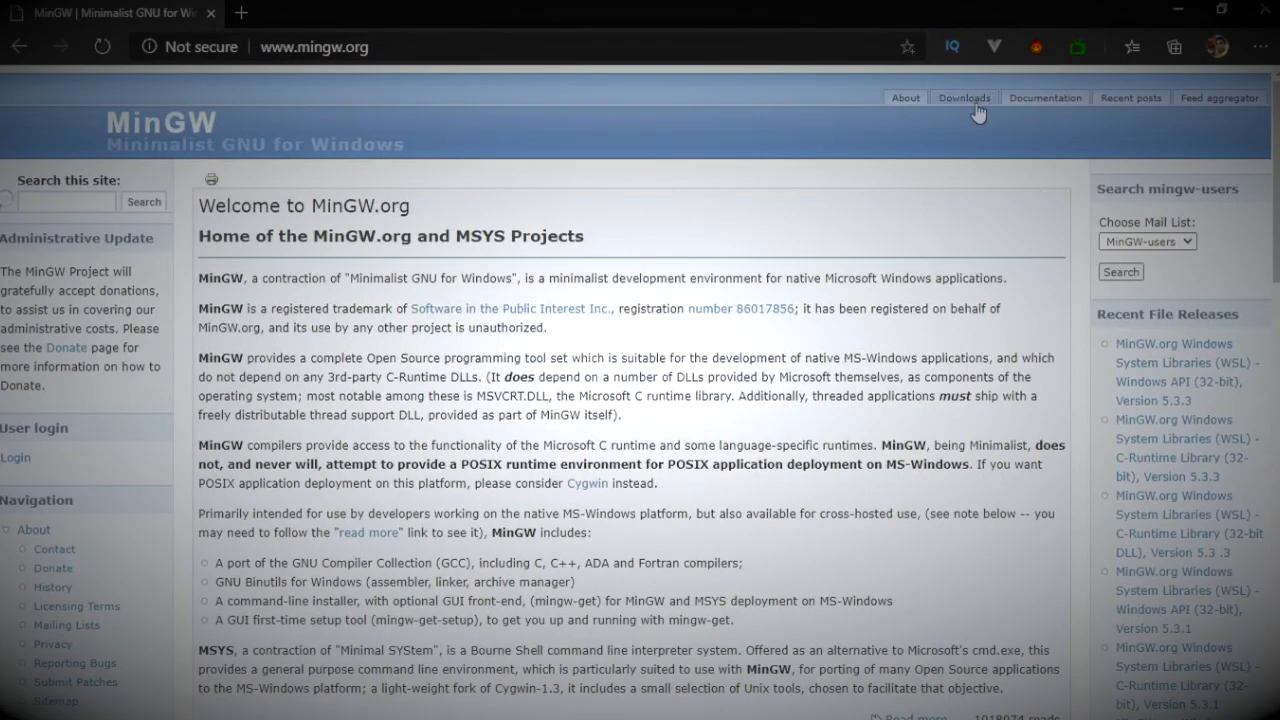
left_click(963, 97)
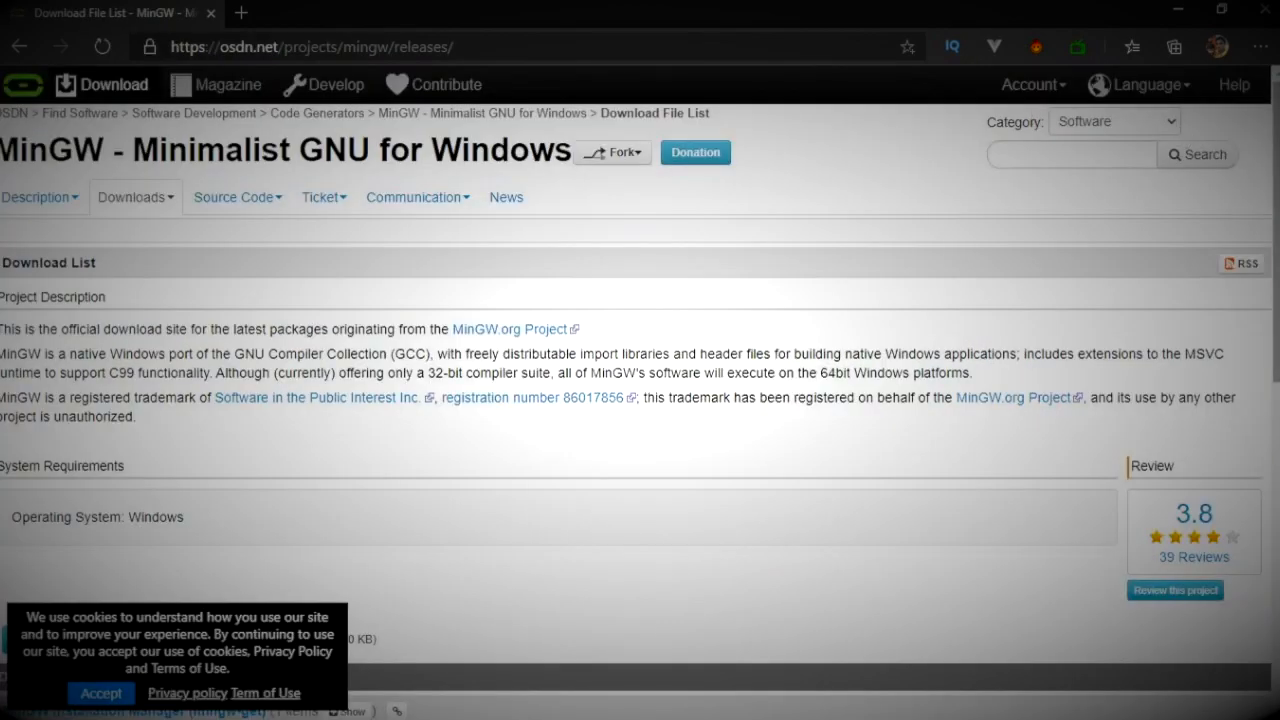
scroll("down", 3)
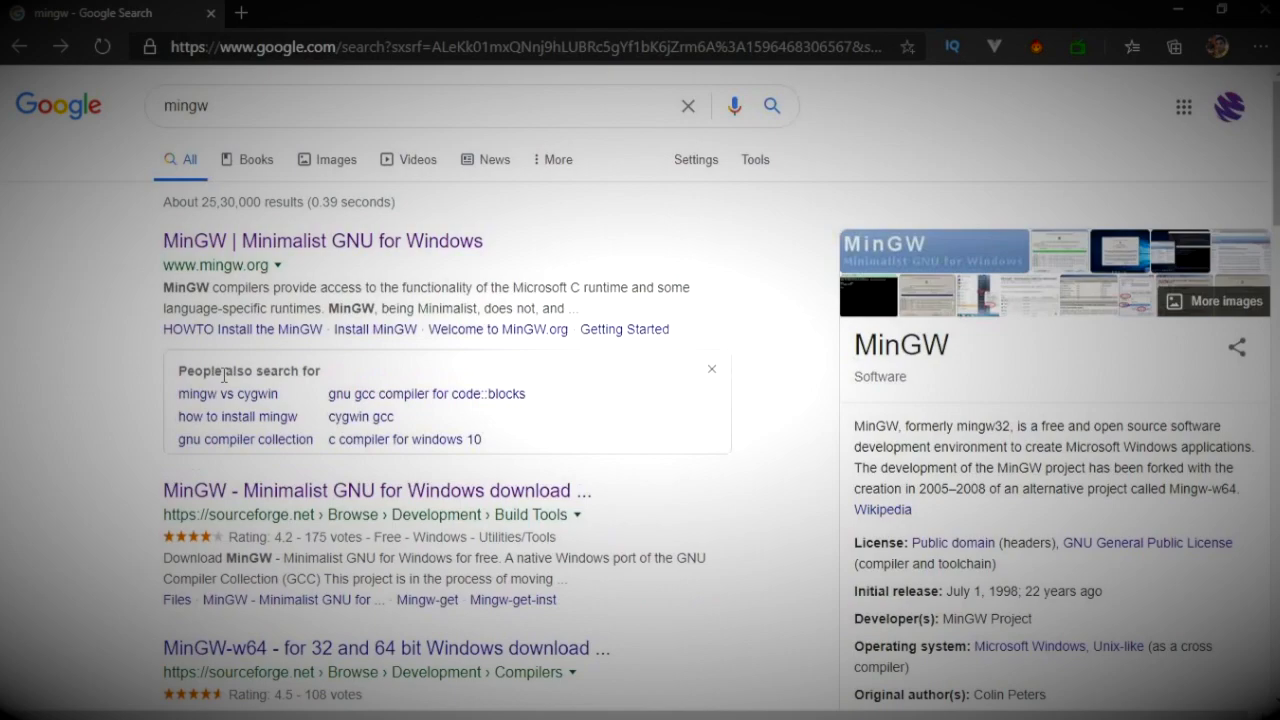
left_click(375, 490)
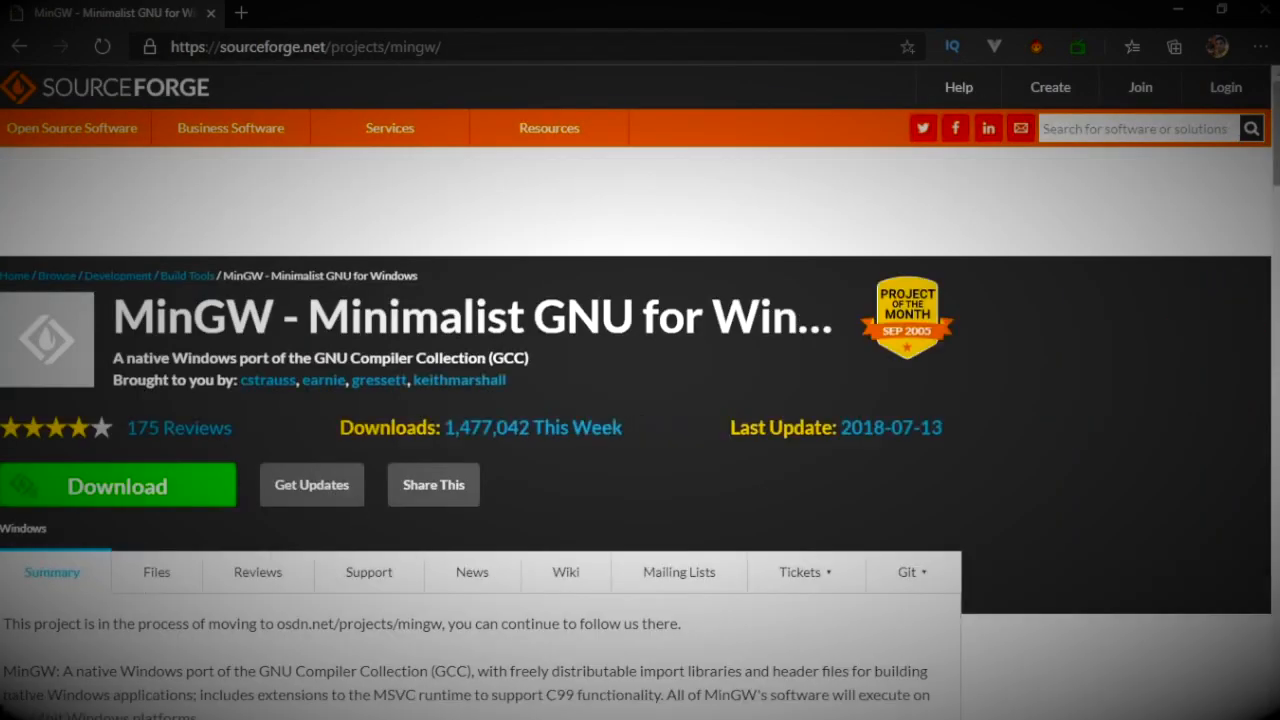
scroll("down", 3)
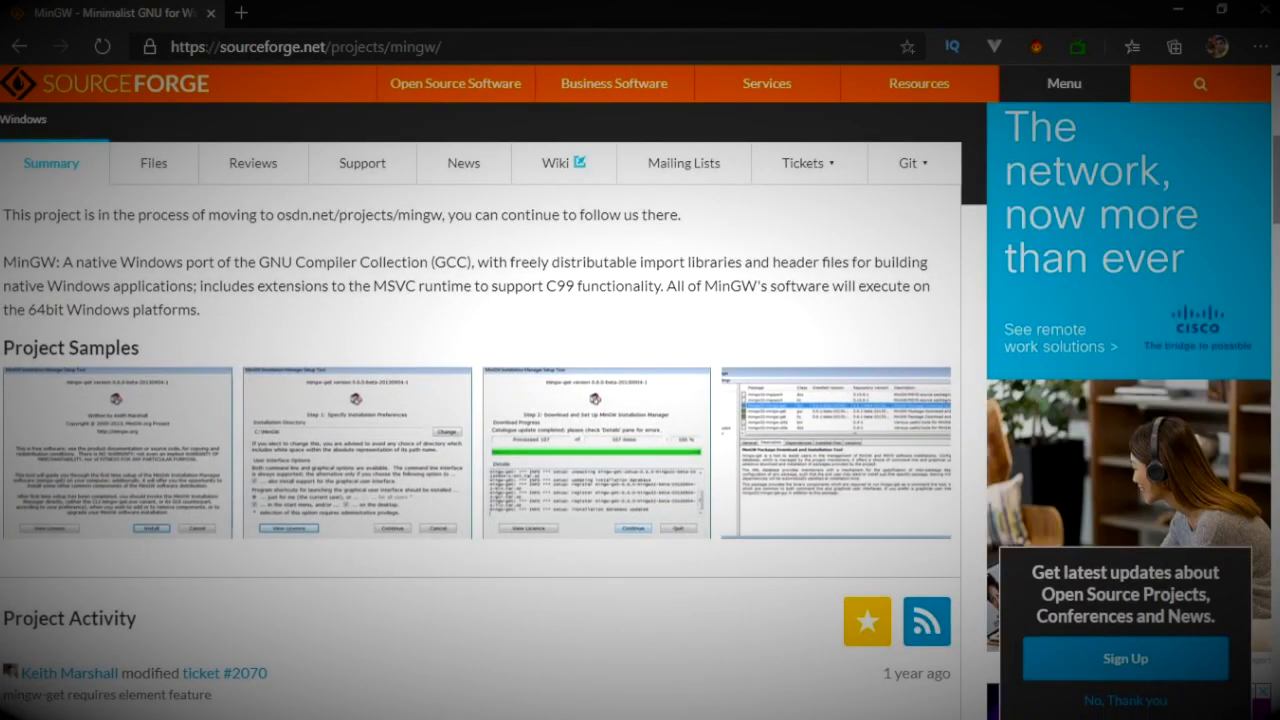
scroll("down", 3)
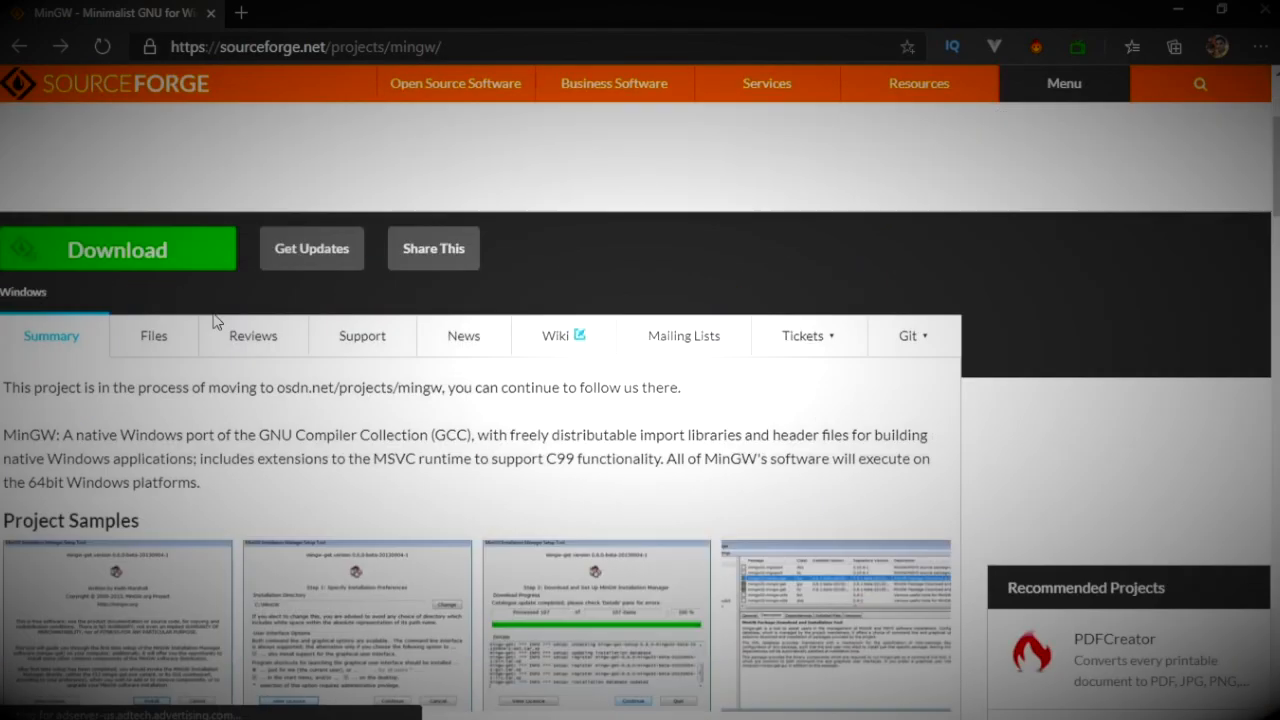
left_click(117, 249)
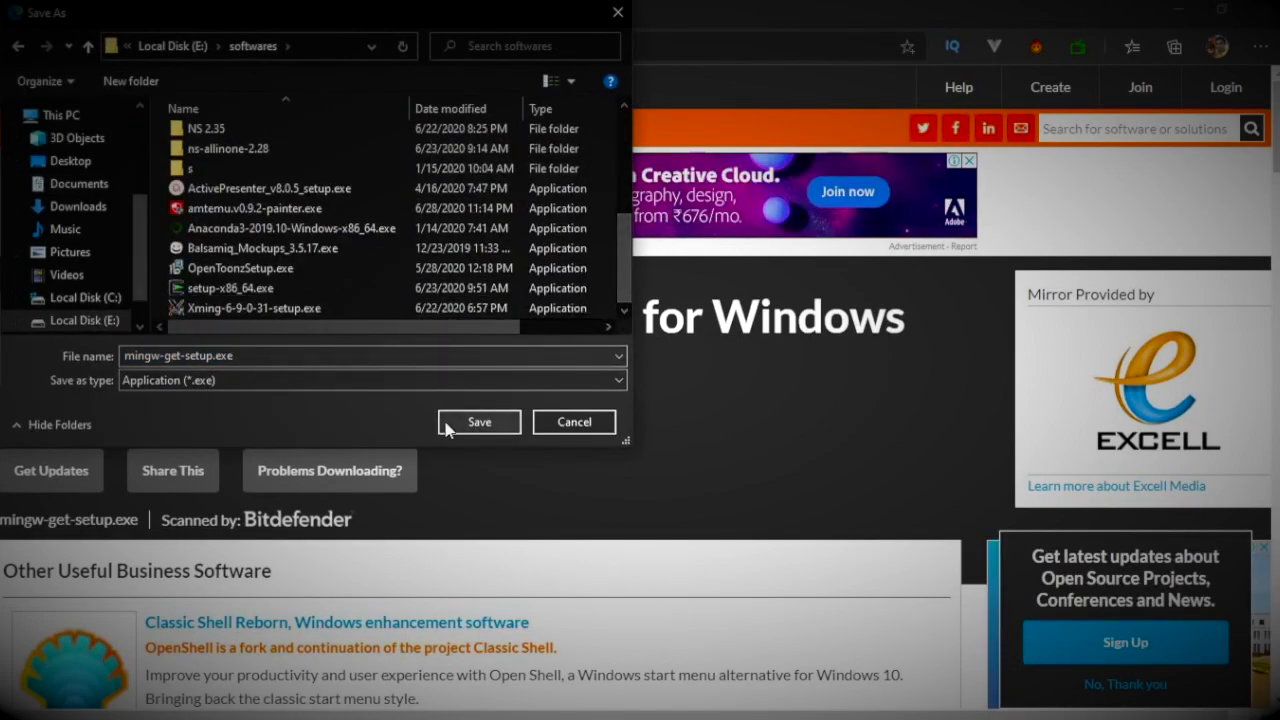
Save the setup into the softwares folder, run it, and continue to the manager
left_click(479, 421)
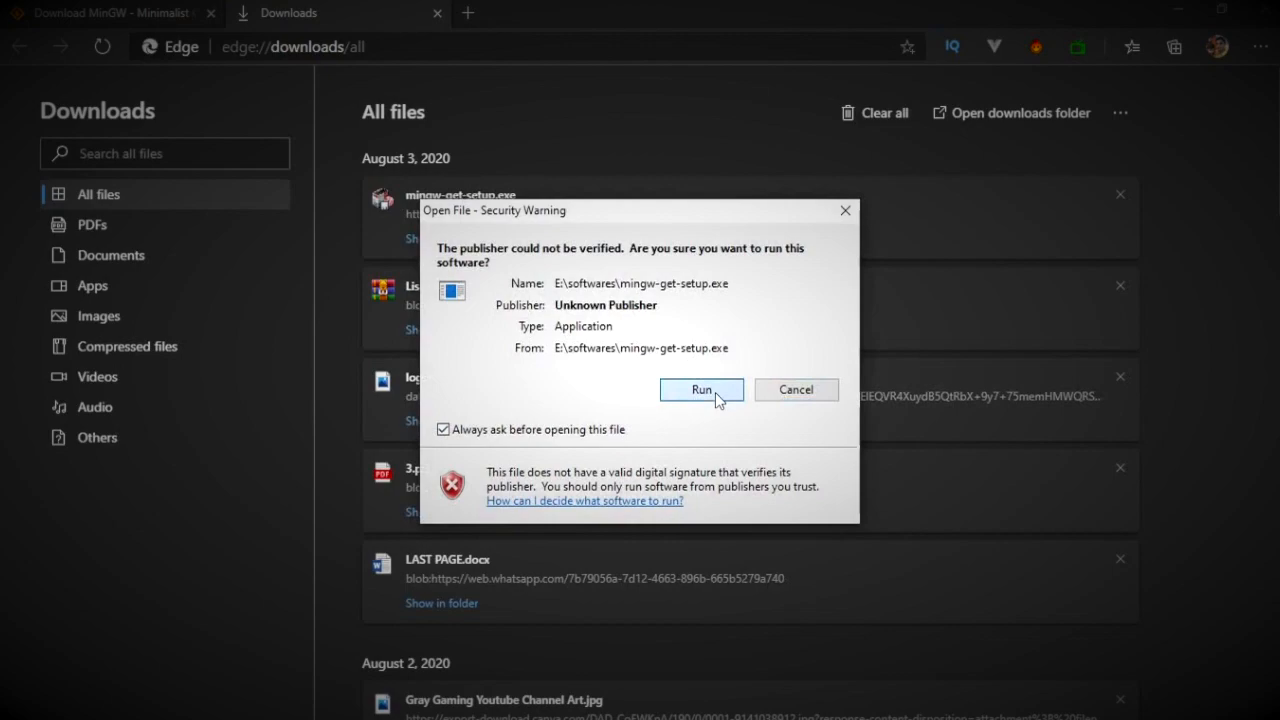
left_click(701, 389)
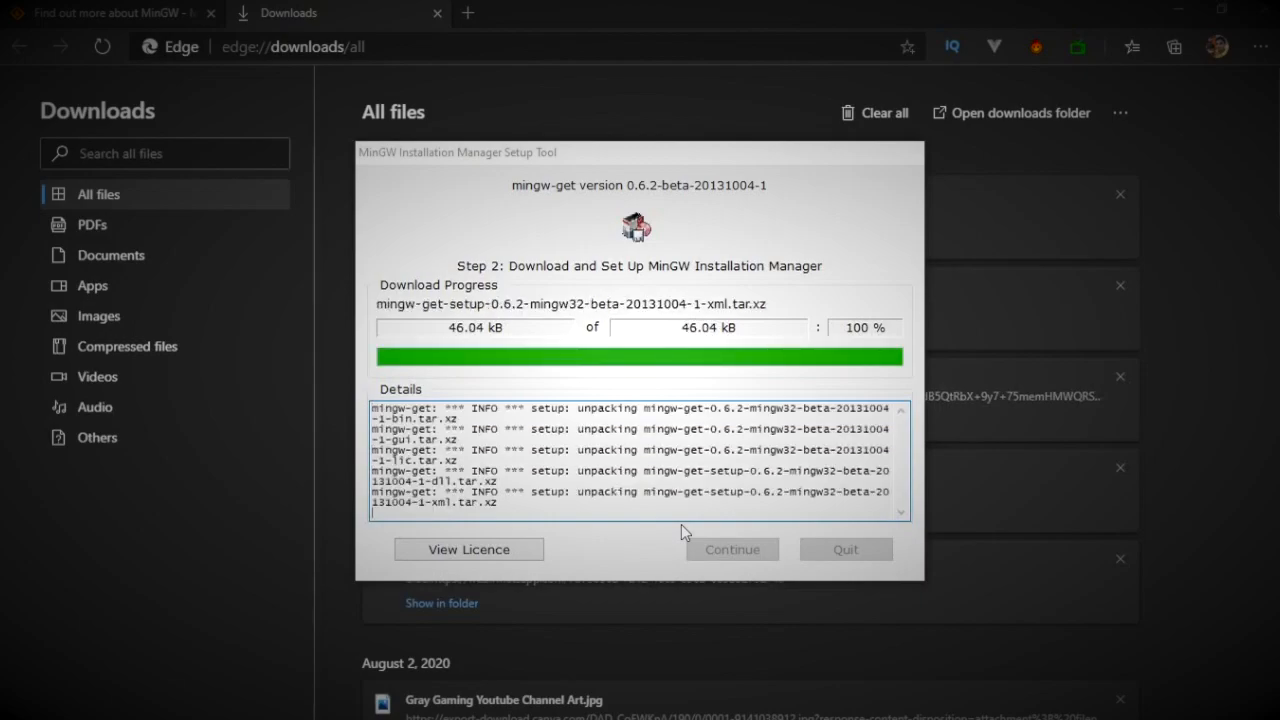
left_click(731, 549)
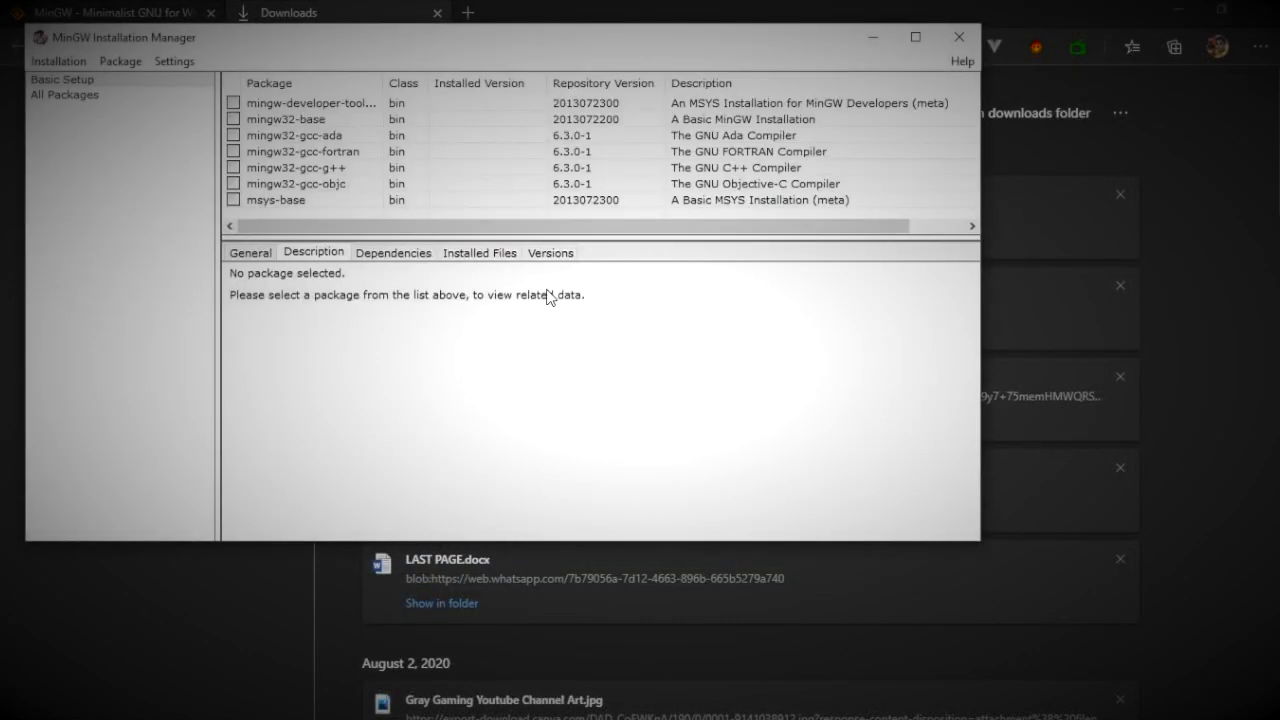
Mark msys-base, the developer toolkit and other basic packages, then install the 122 packages
left_click(58, 61)
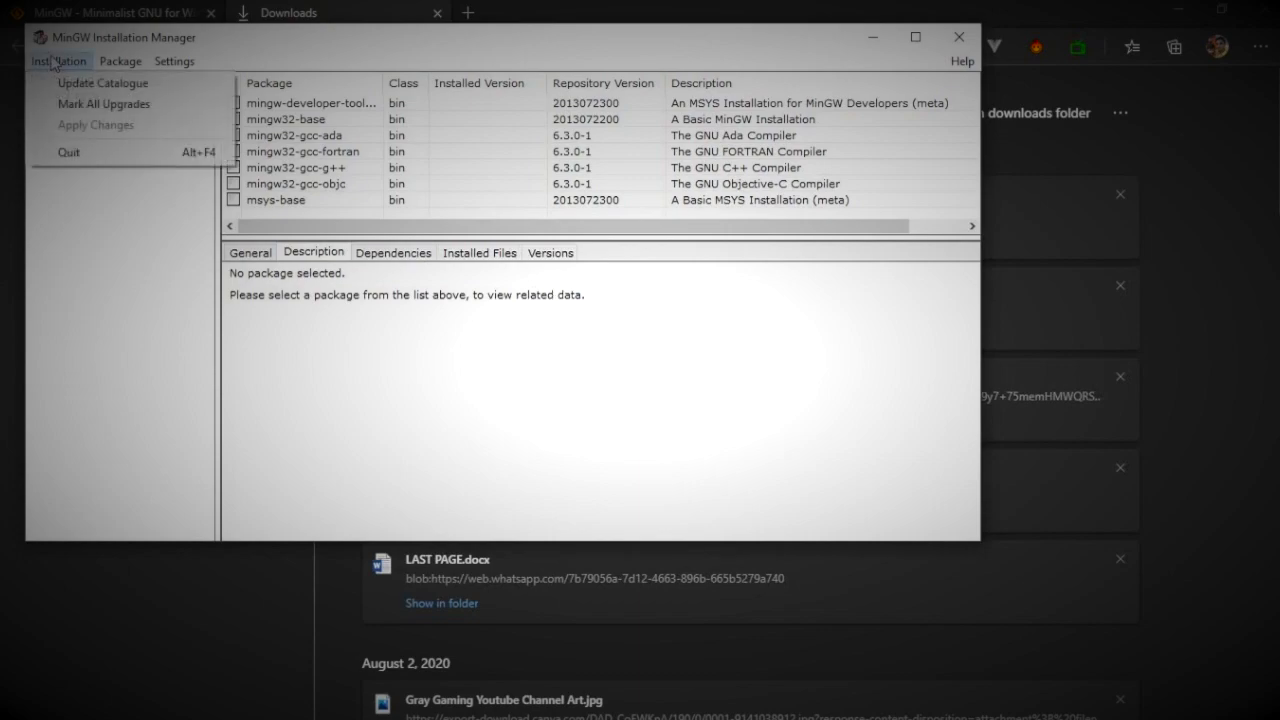
left_click(300, 199)
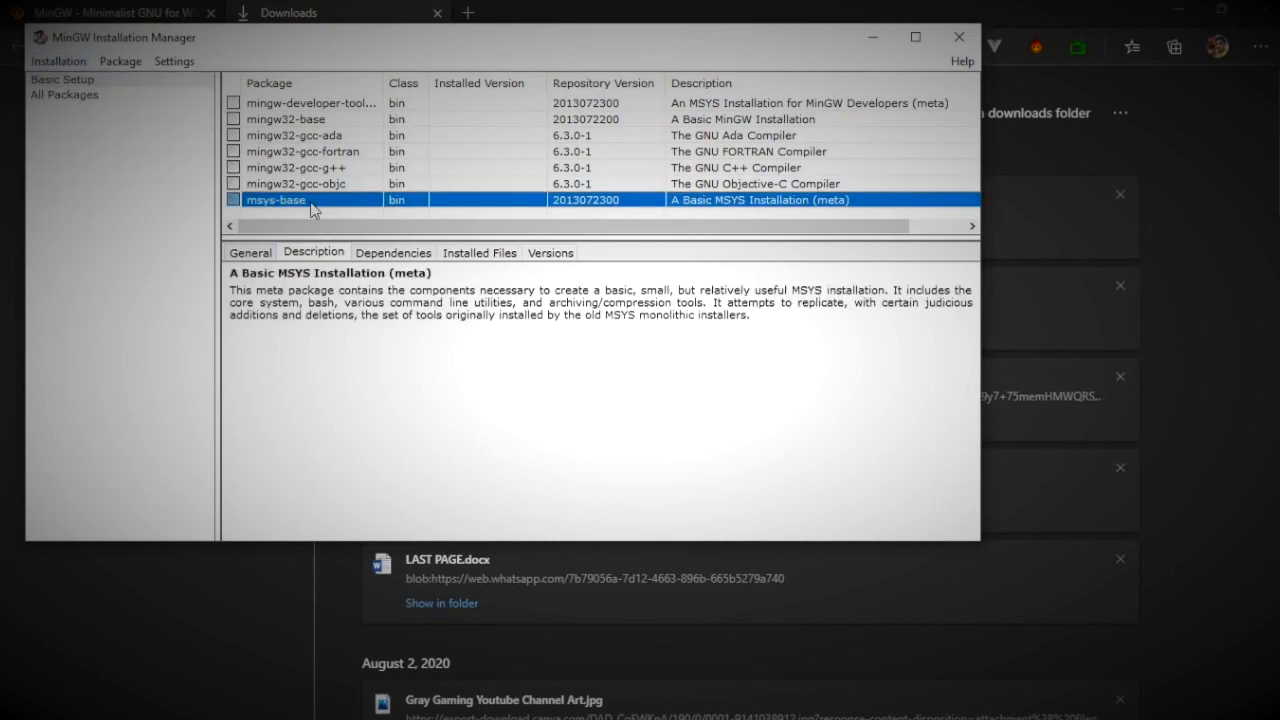
mouse_move(305, 203)
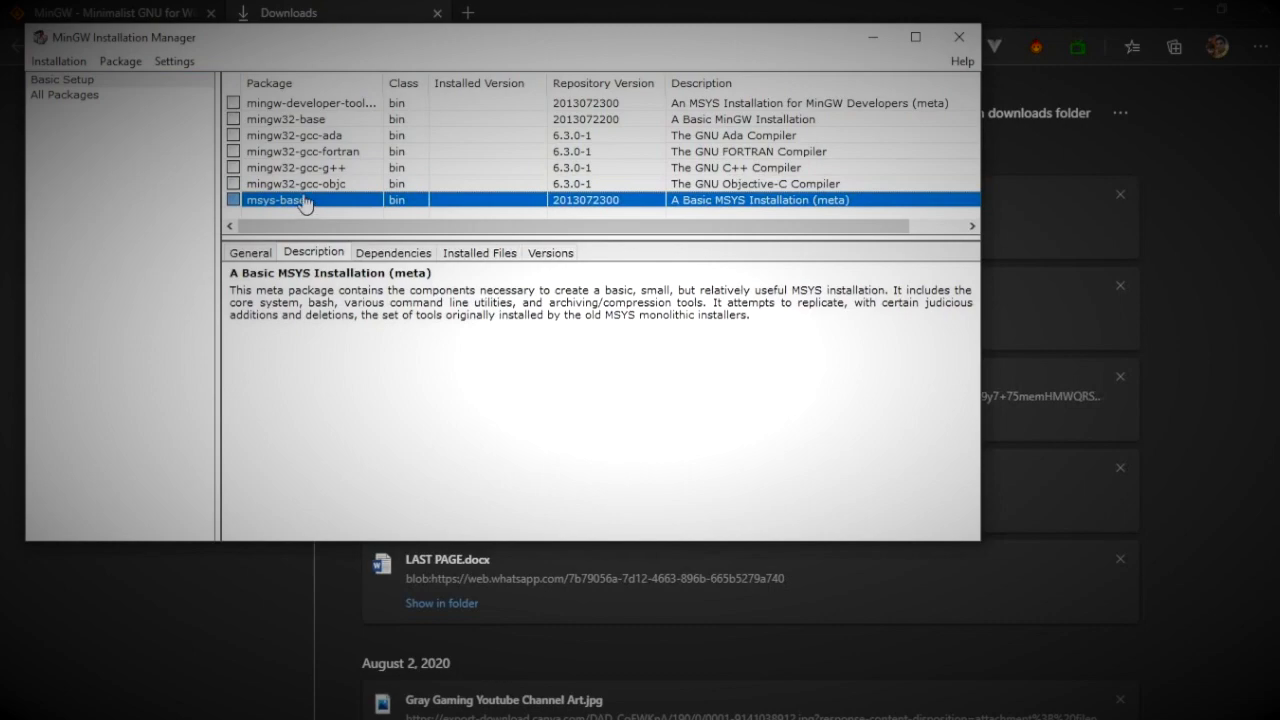
left_click(310, 102)
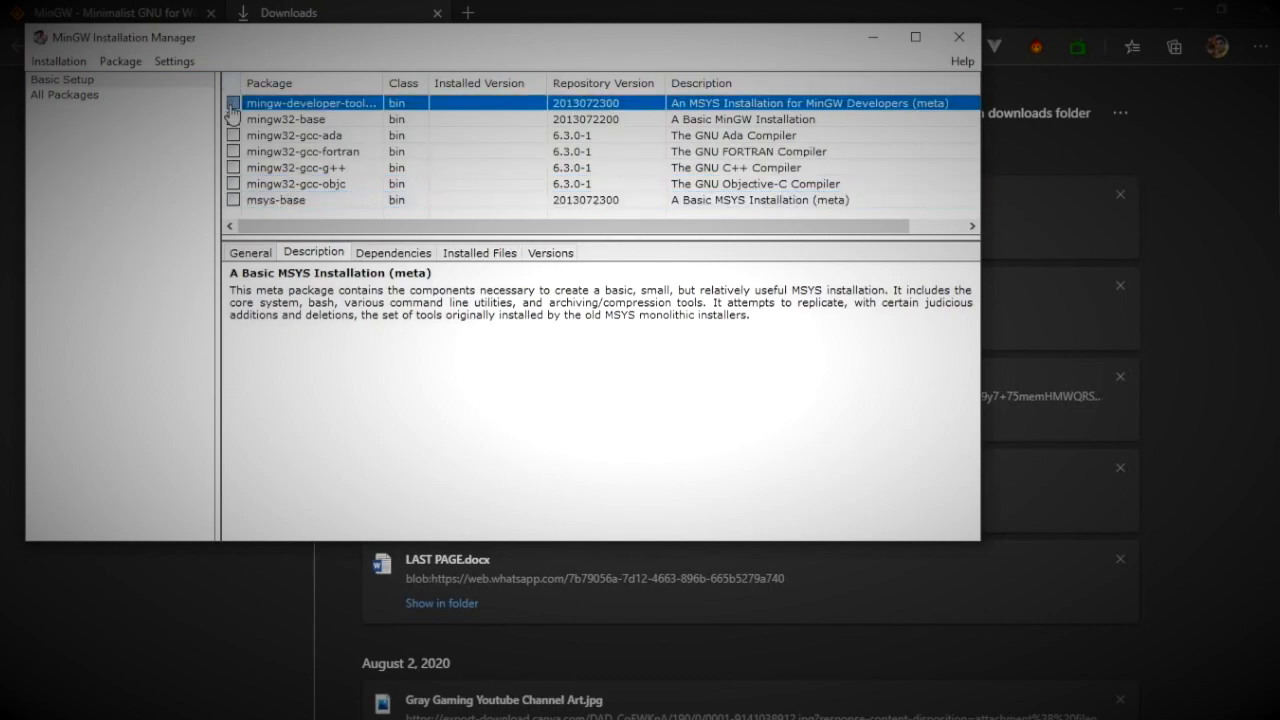
right_click(287, 119)
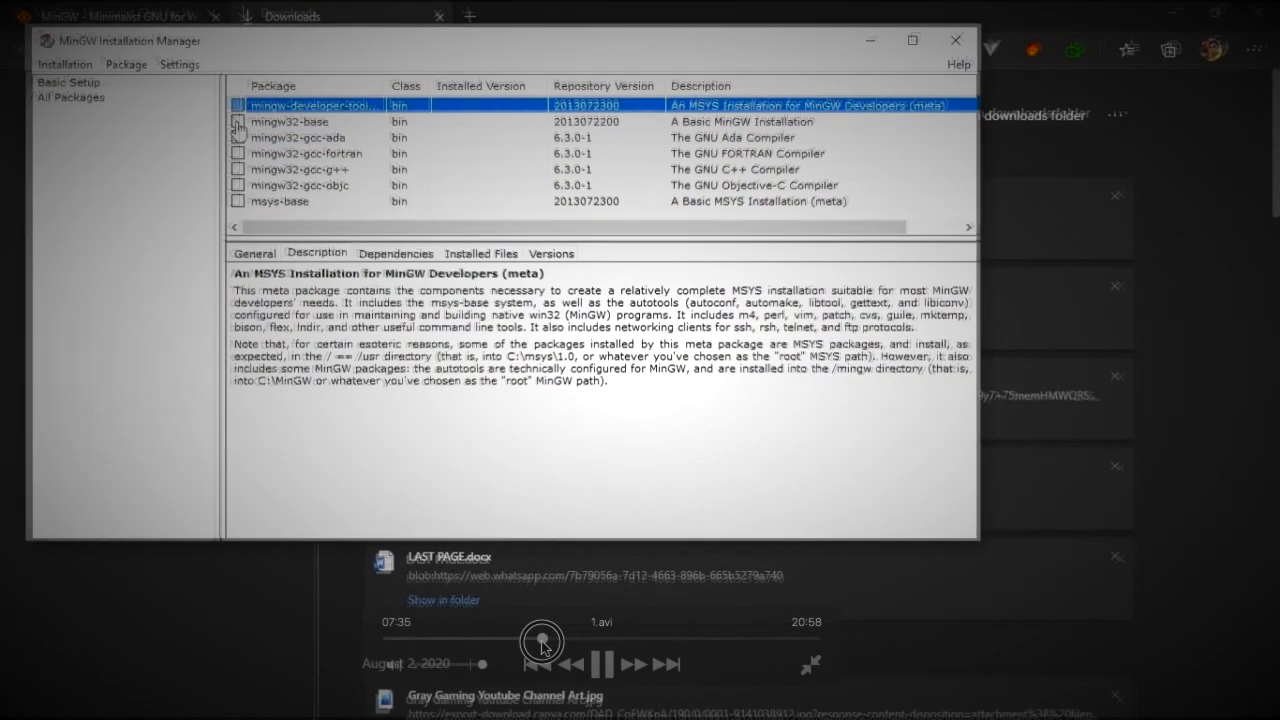
right_click(290, 121)
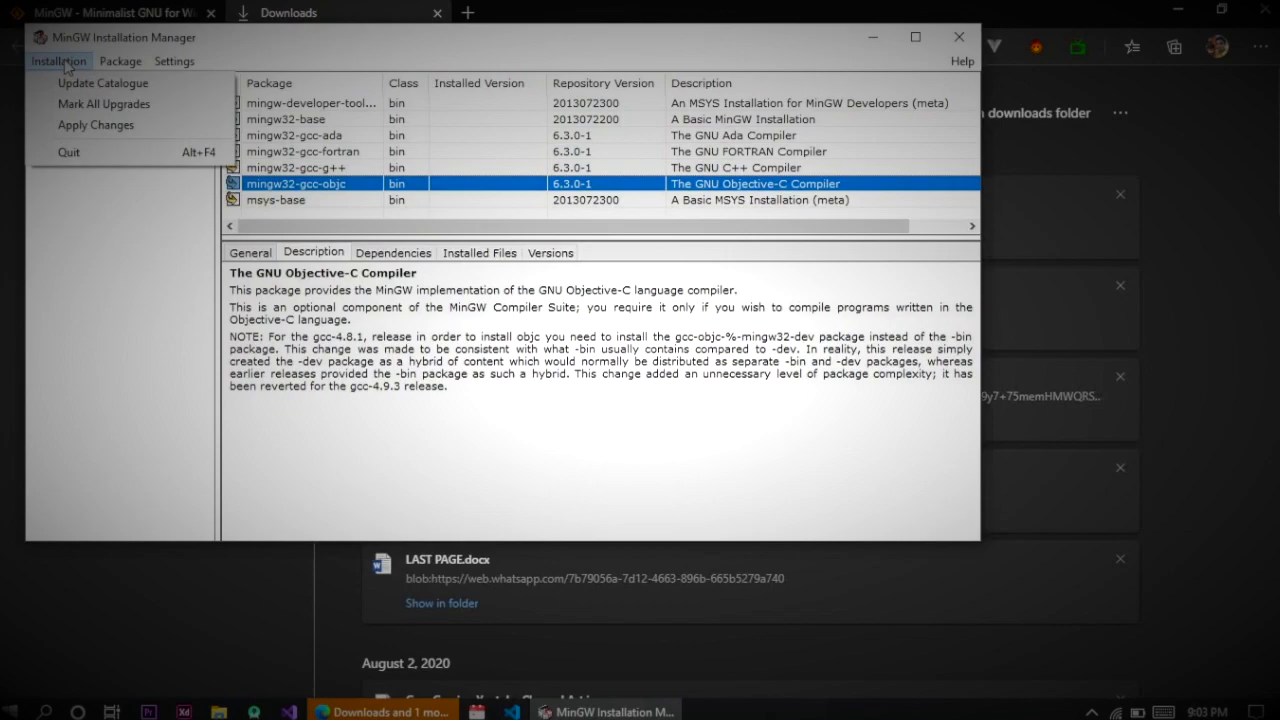
left_click(95, 124)
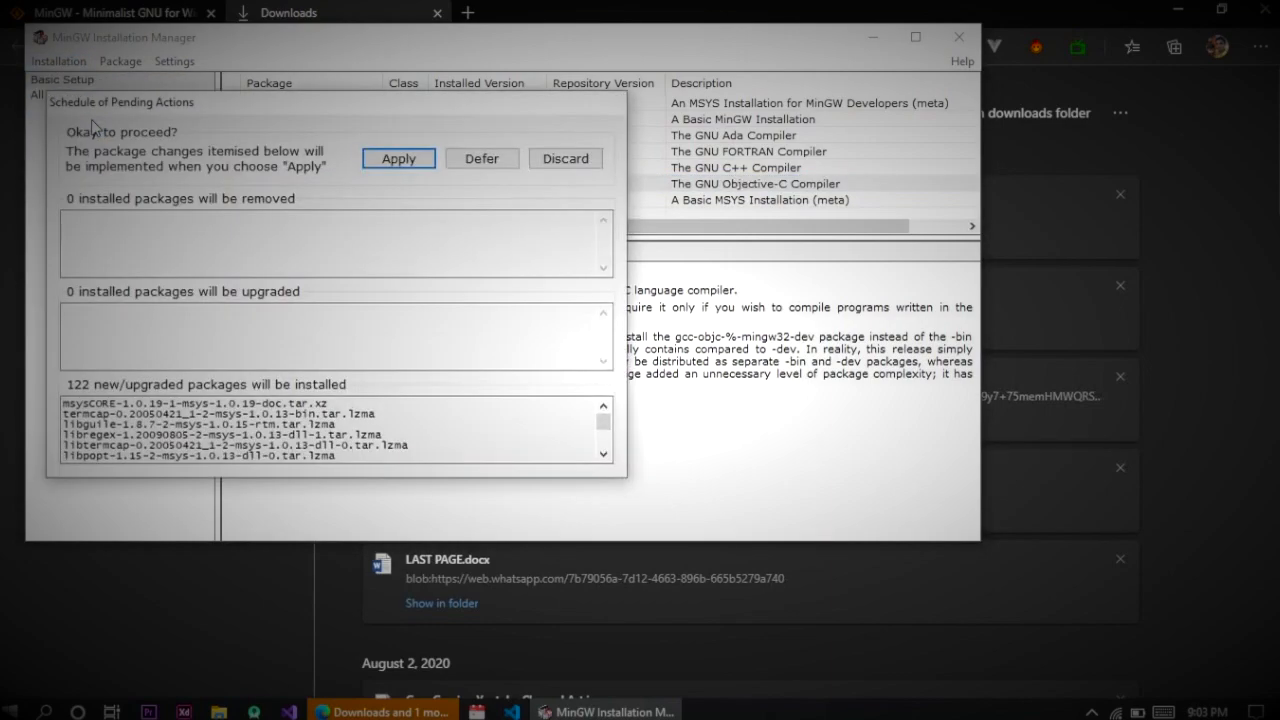
left_click(398, 158)
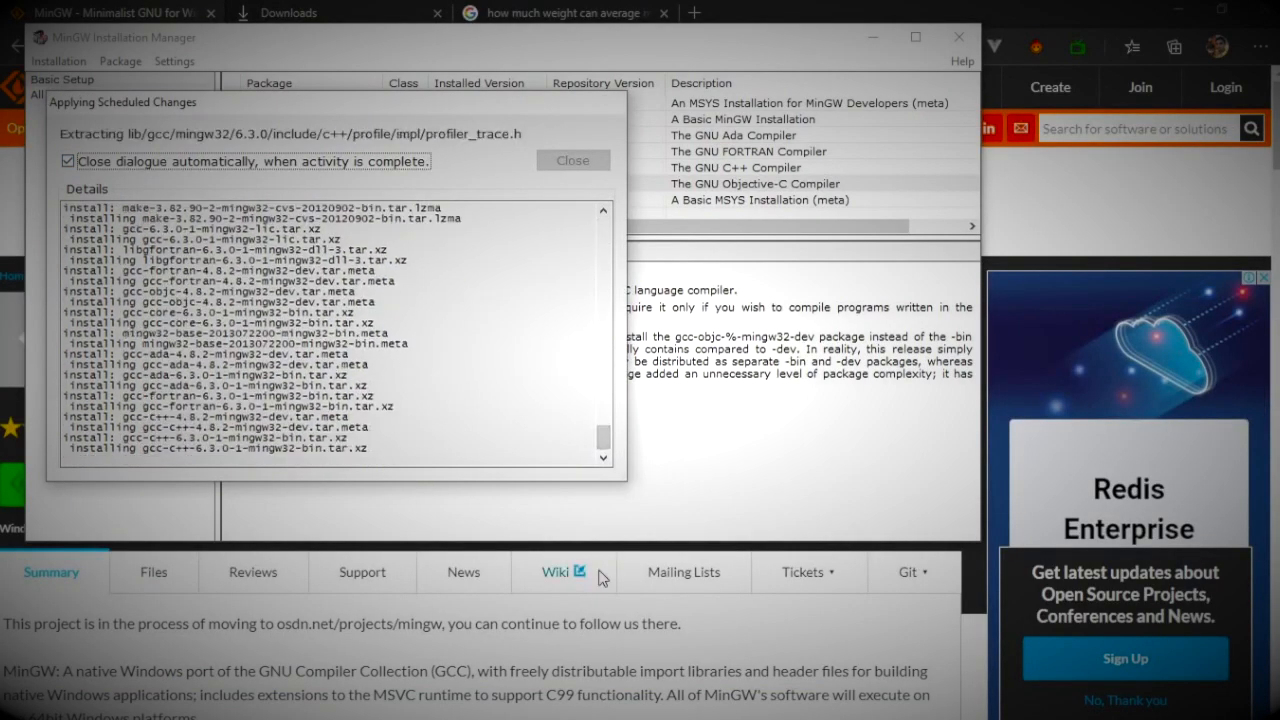
left_click(560, 13)
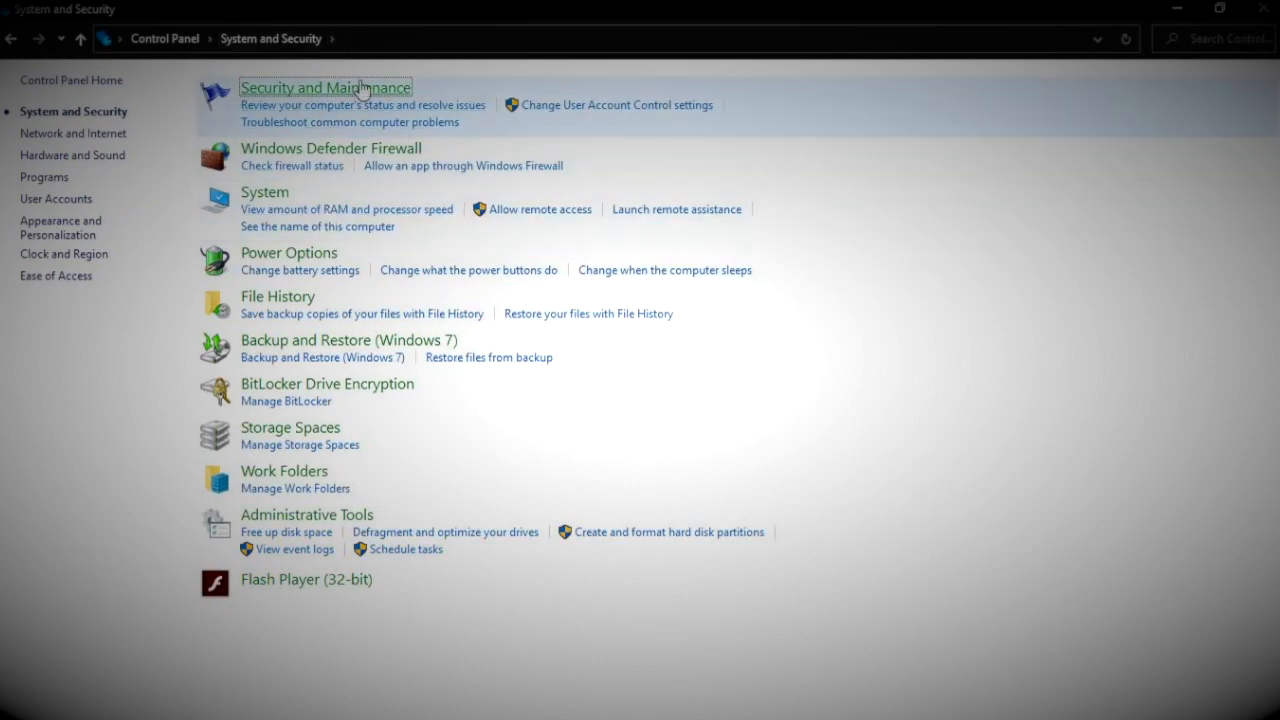
Add the C:\MinGW\bin folder to the system Path variable and accept
left_click(264, 191)
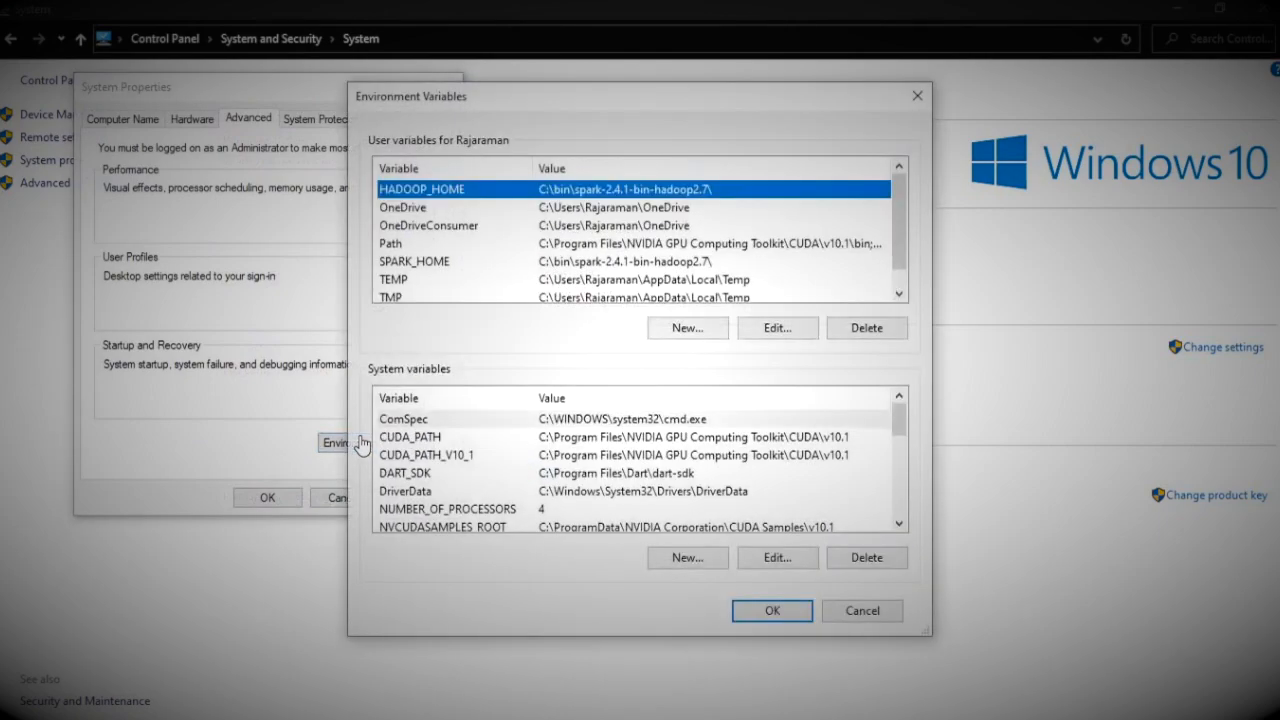
mouse_move(486, 651)
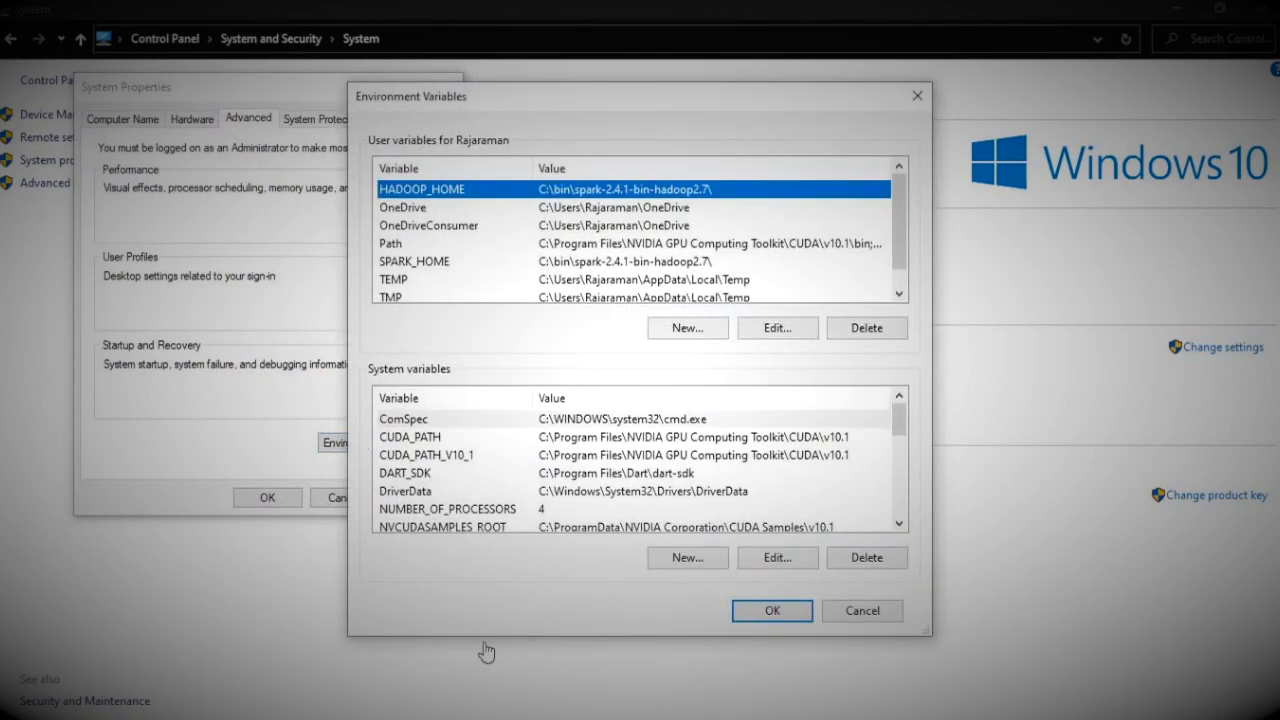
left_click(777, 327)
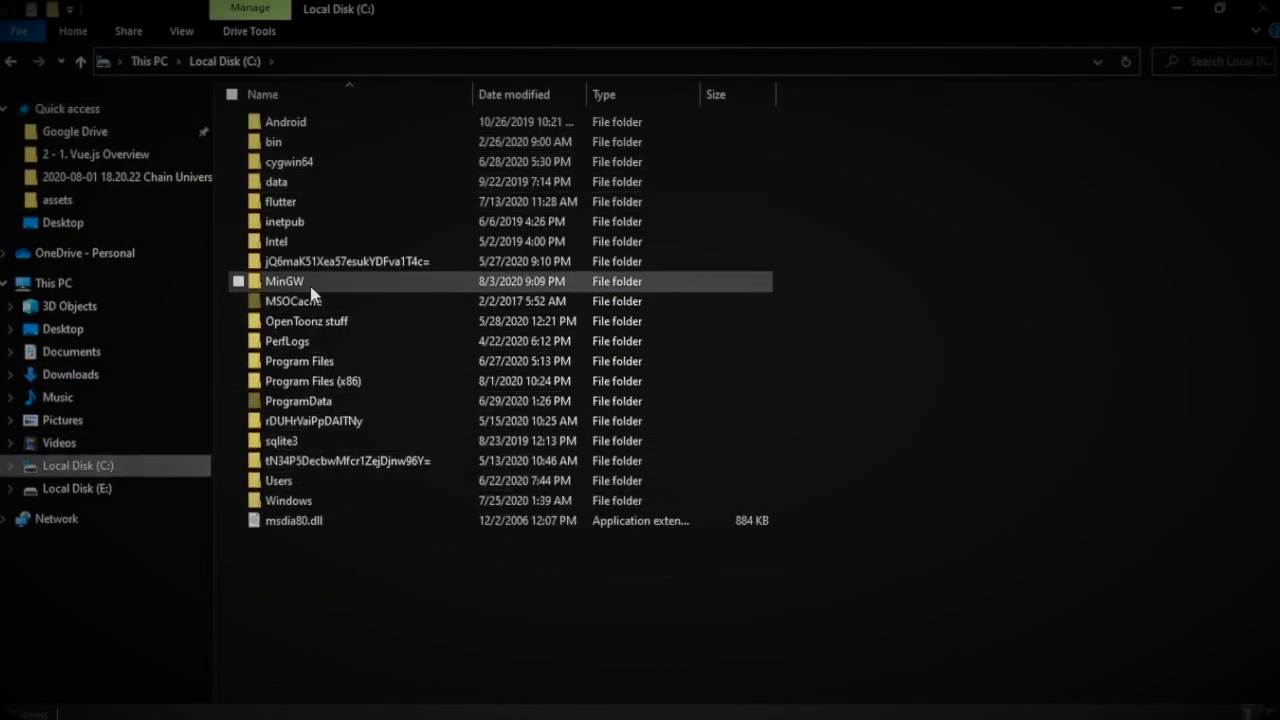
double_click(285, 281)
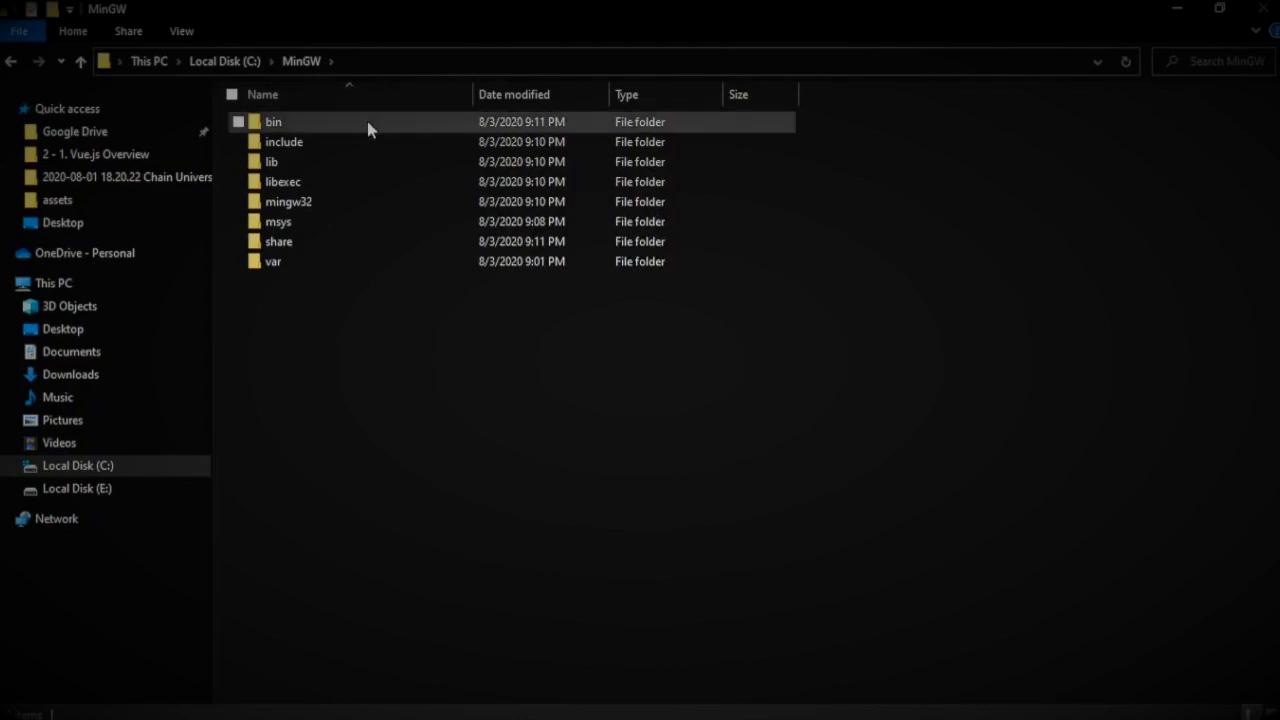
double_click(274, 121)
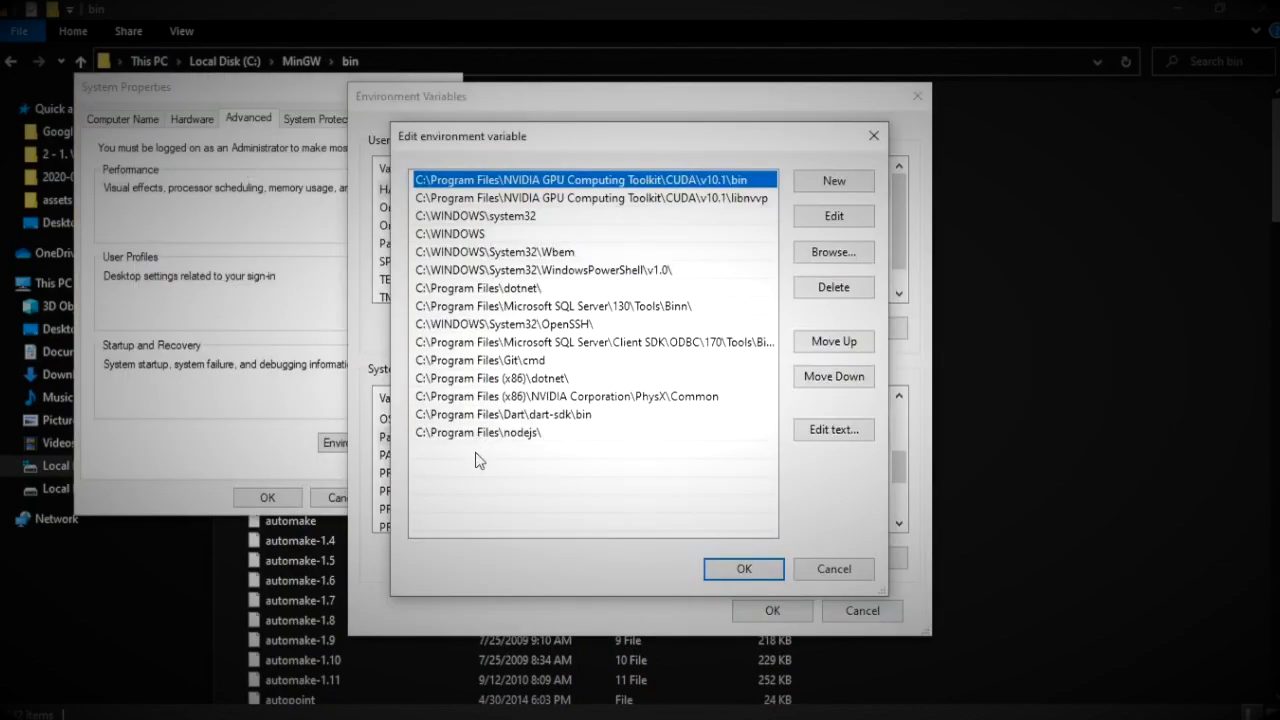
left_click(833, 181)
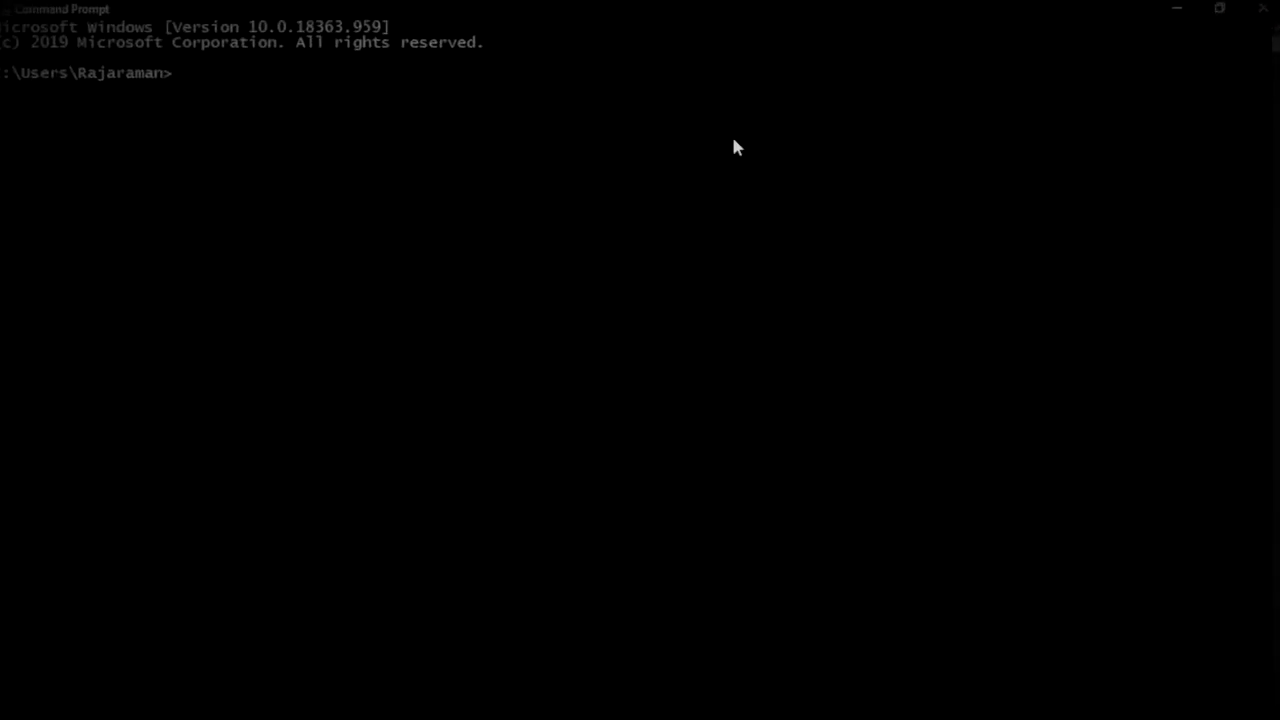
Run gcc in Command Prompt to confirm the compiler responds
type("gcc")
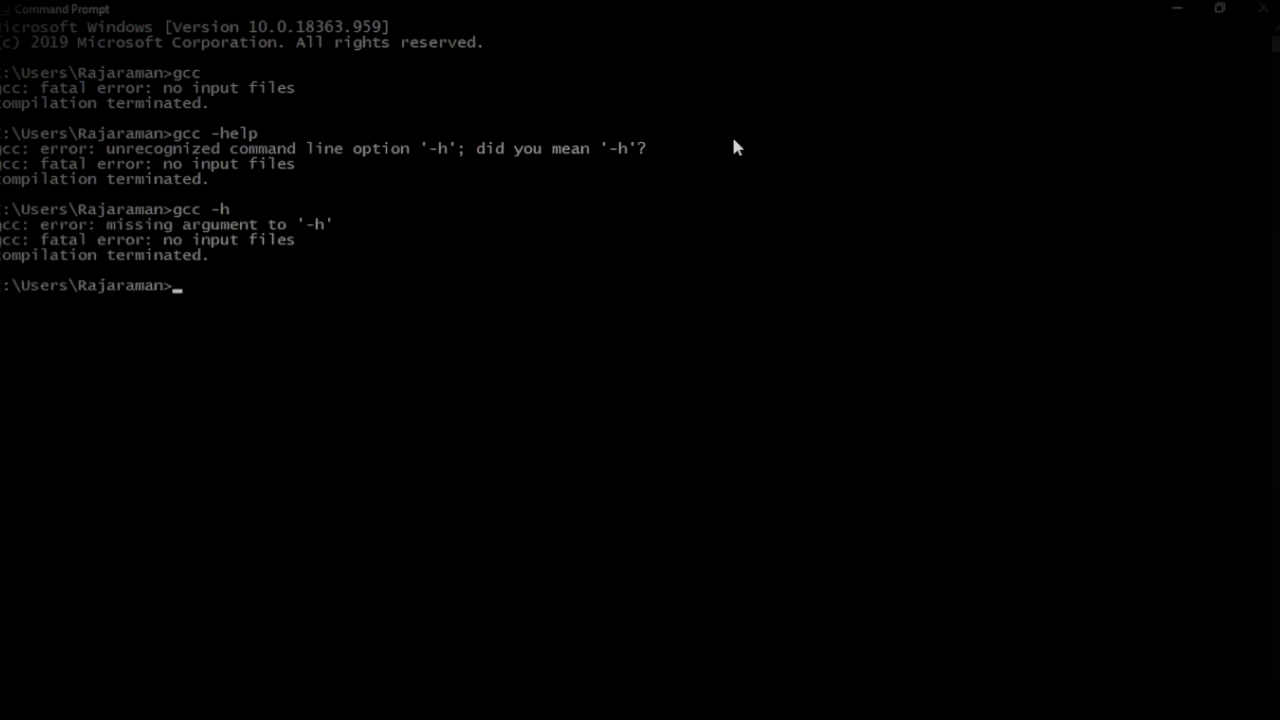
left_click(1258, 418)
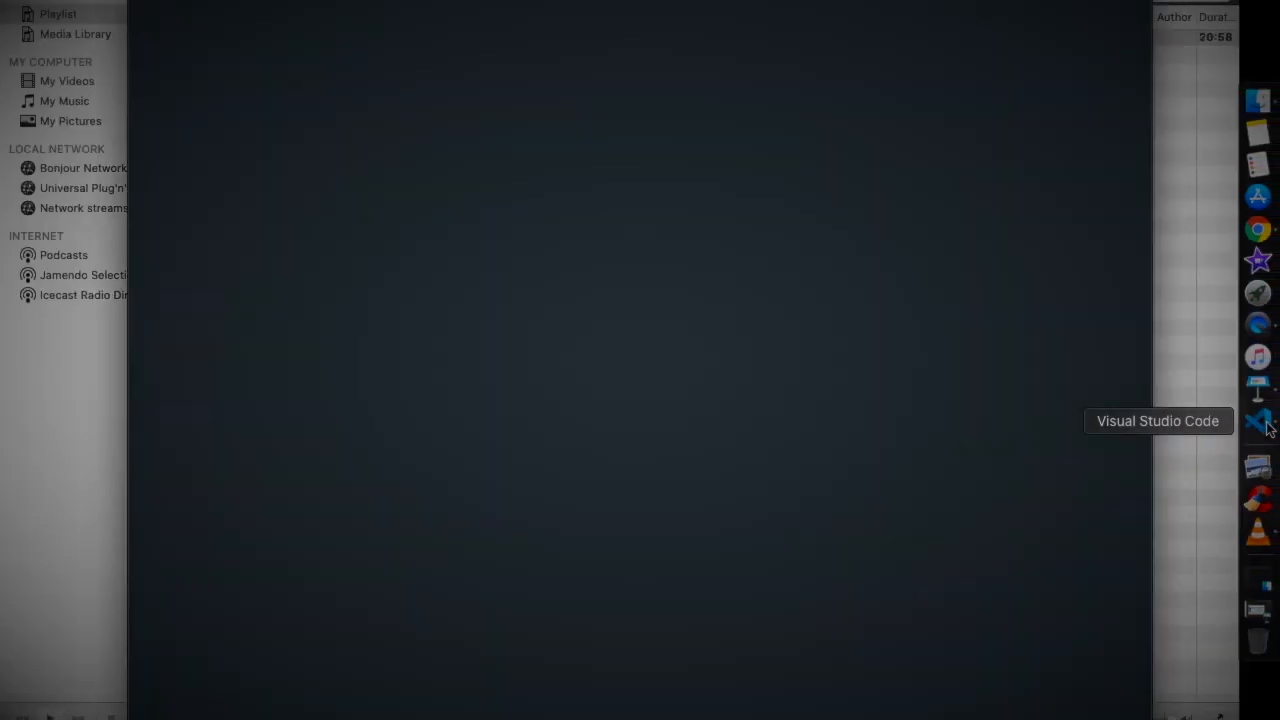
Launch Visual Studio Code and open a working folder
left_click(1259, 420)
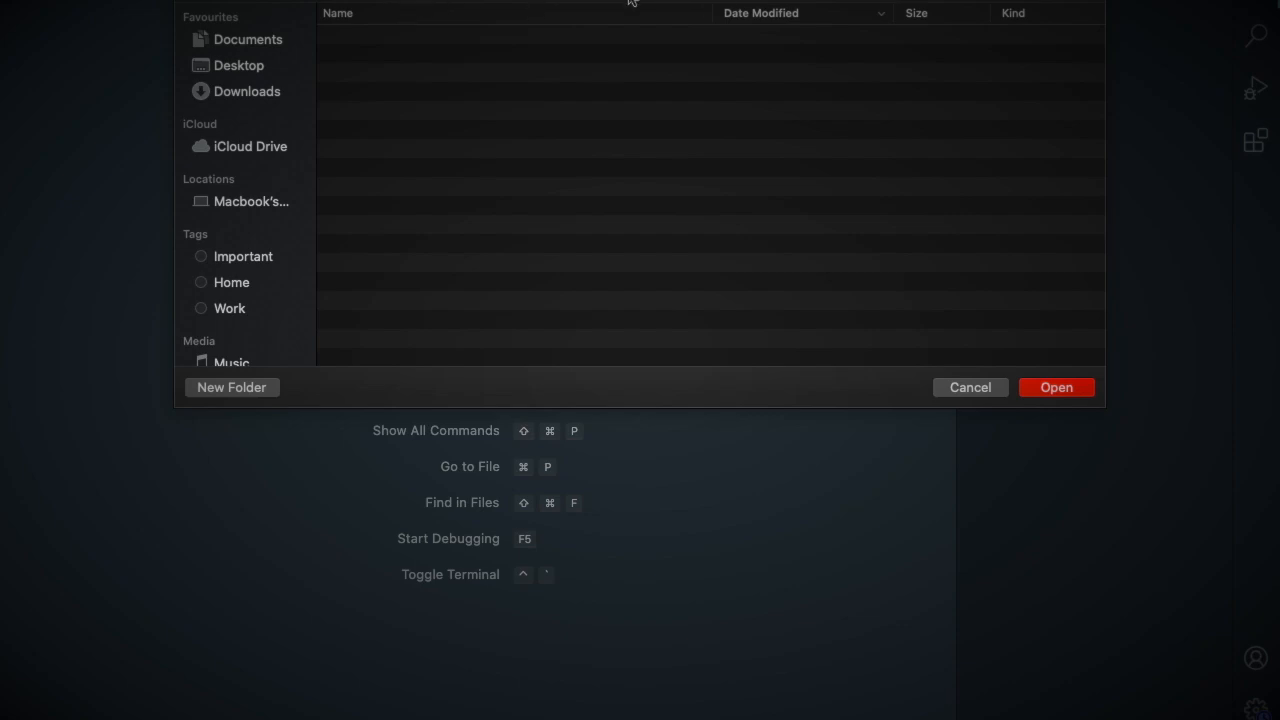
left_click(1057, 387)
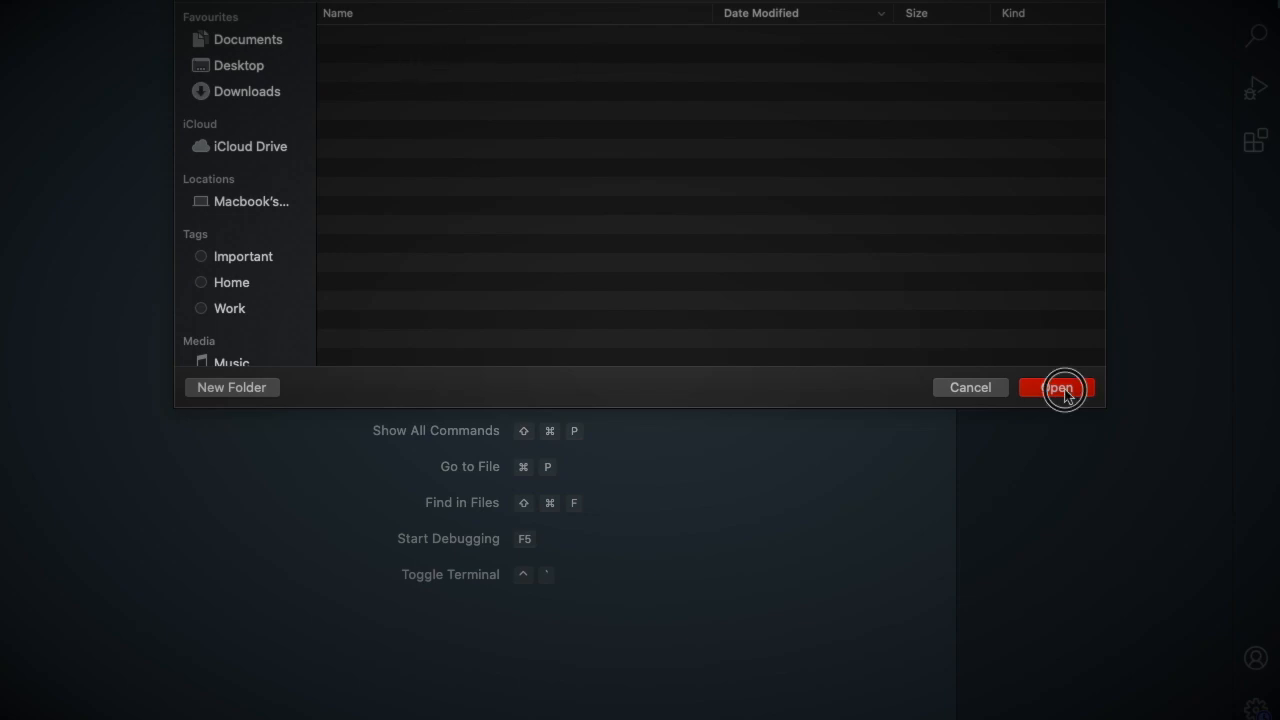
left_click(1058, 387)
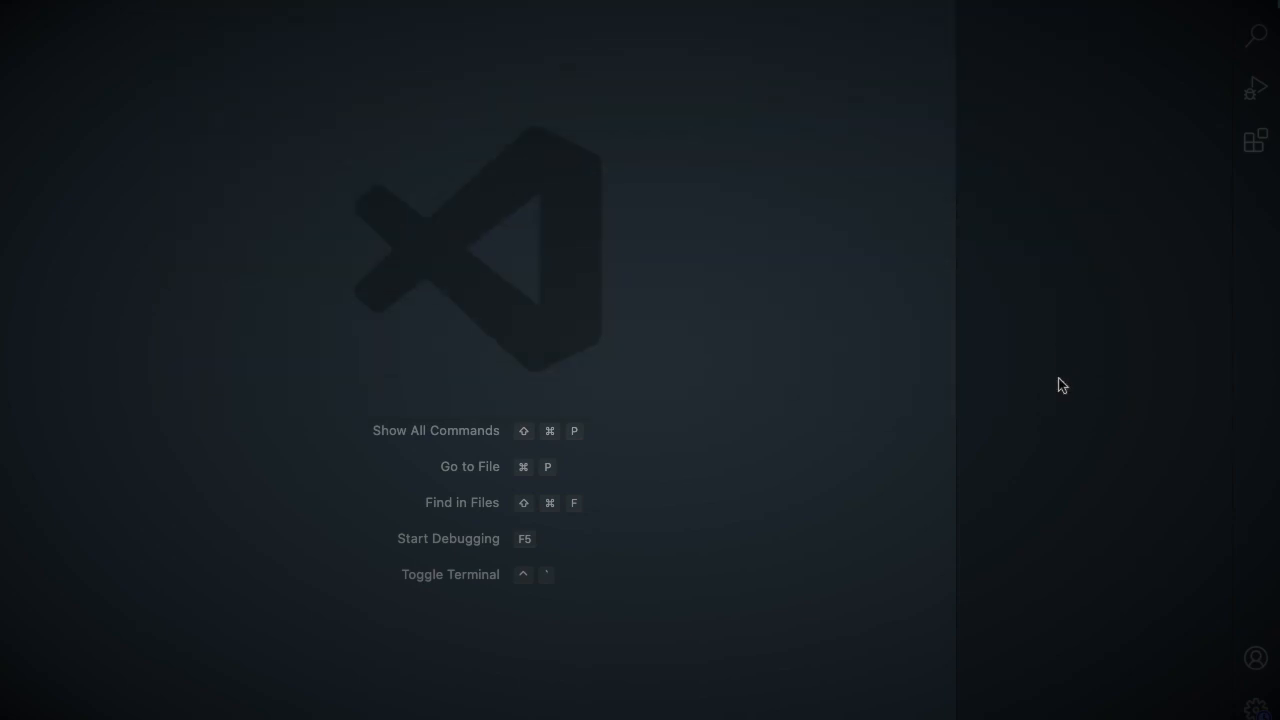
mouse_move(956, 26)
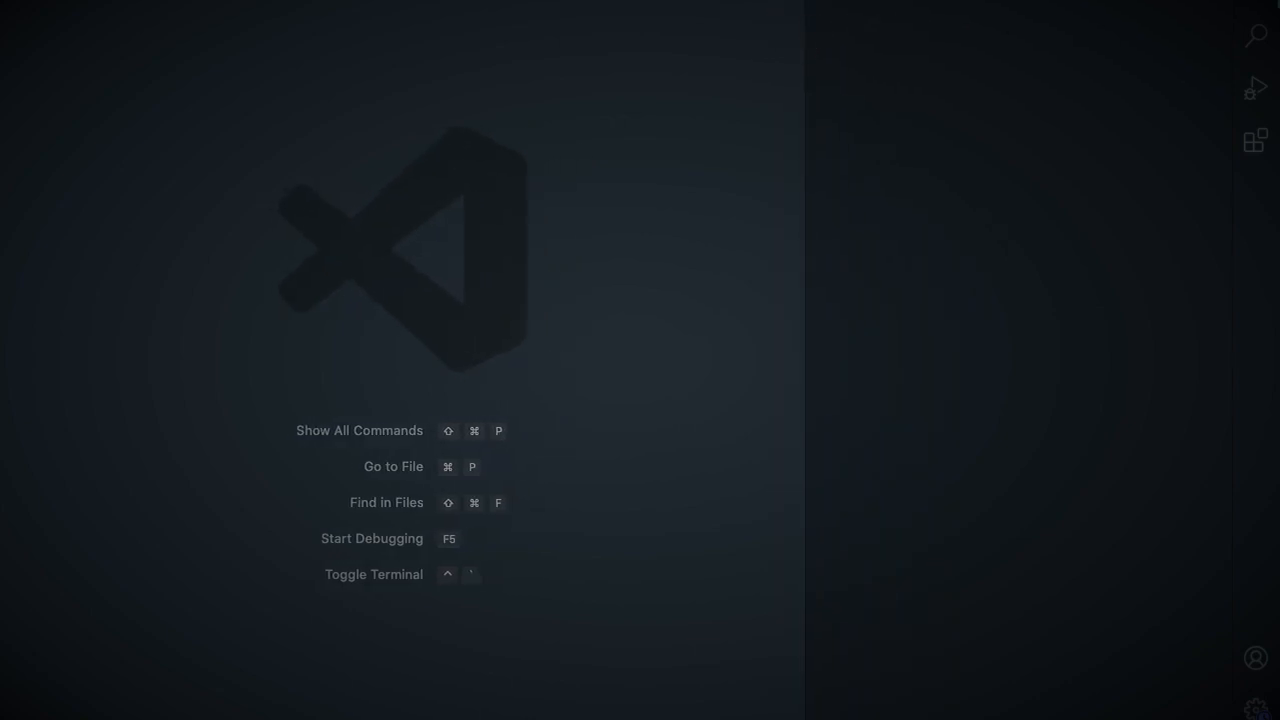
mouse_move(858, 34)
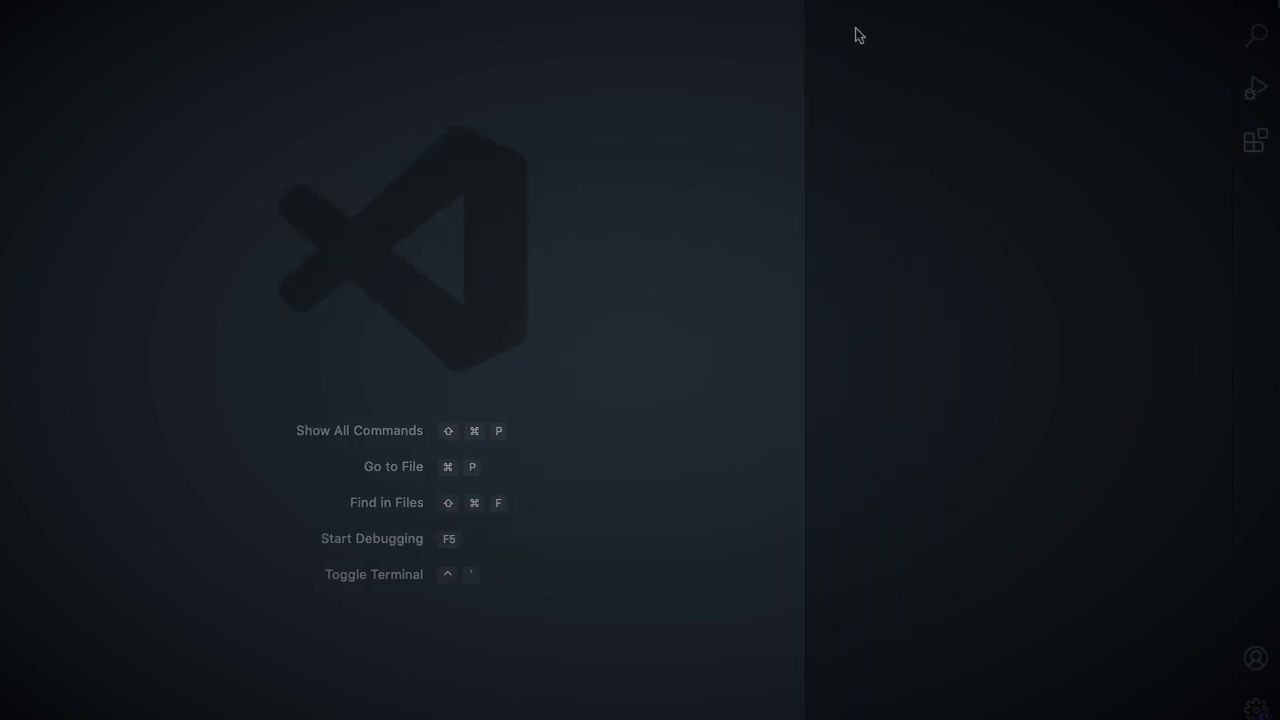
mouse_move(1254, 140)
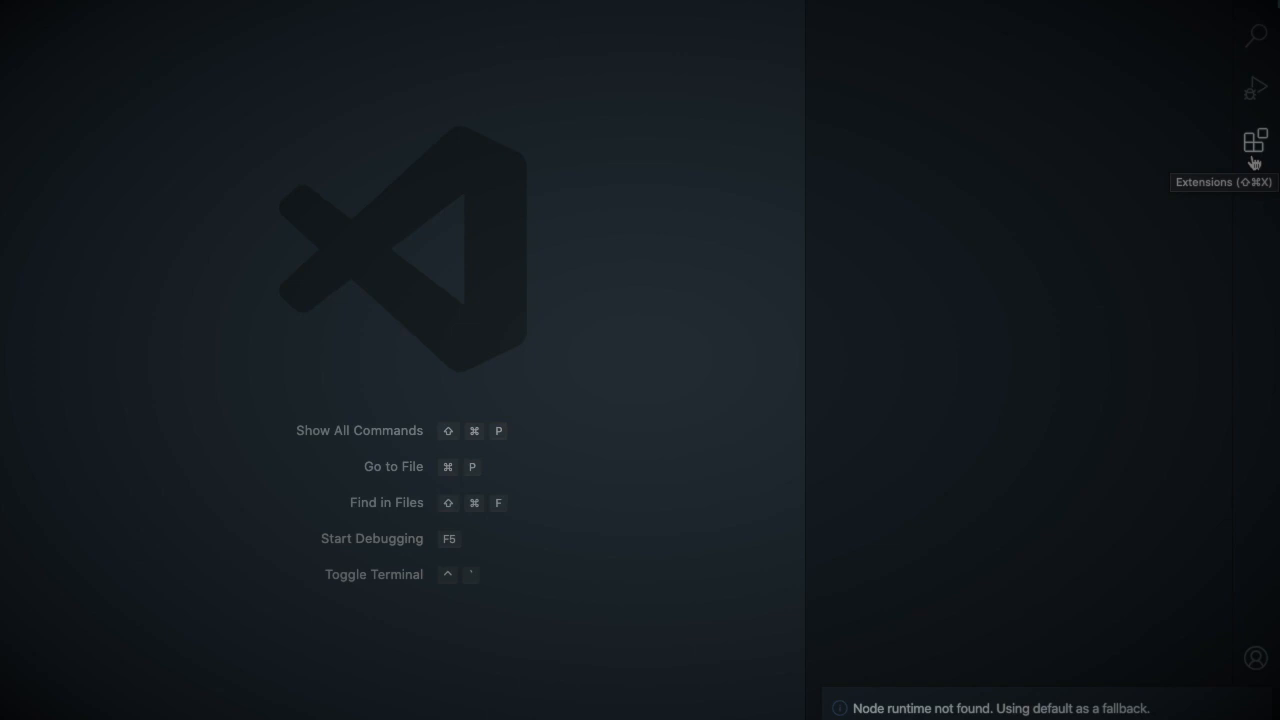
mouse_move(1207, 178)
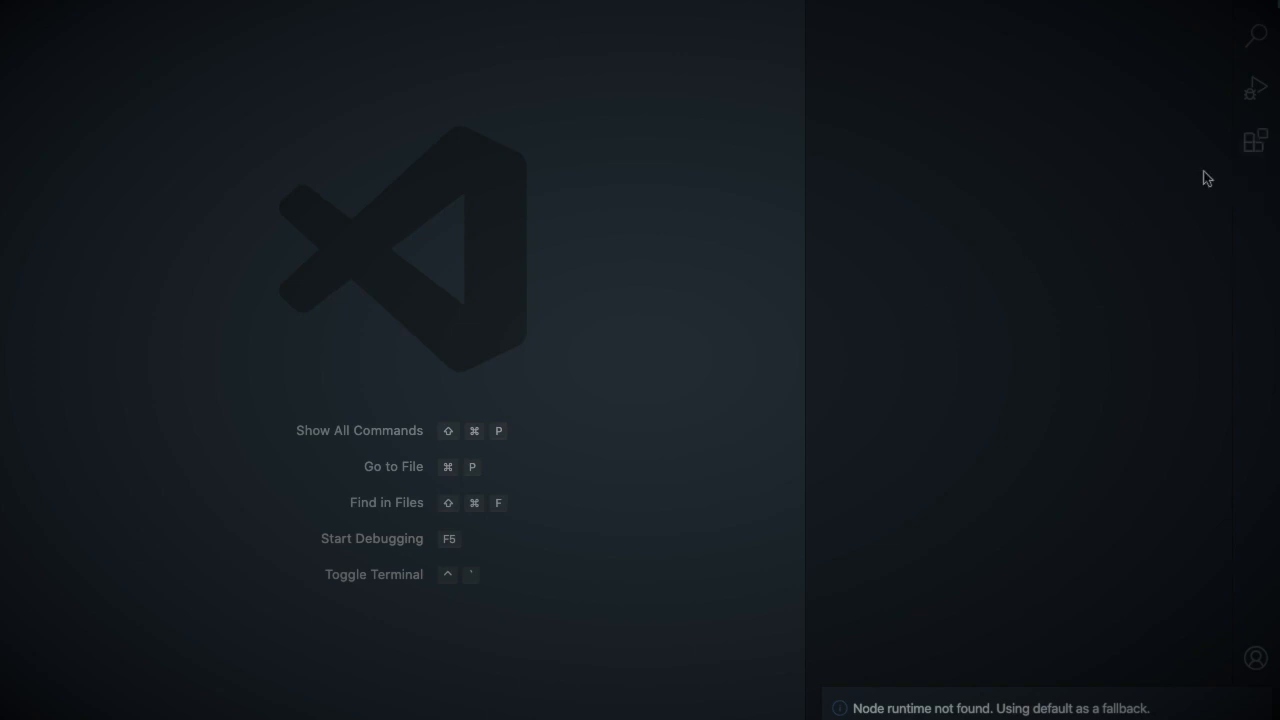
mouse_move(1254, 140)
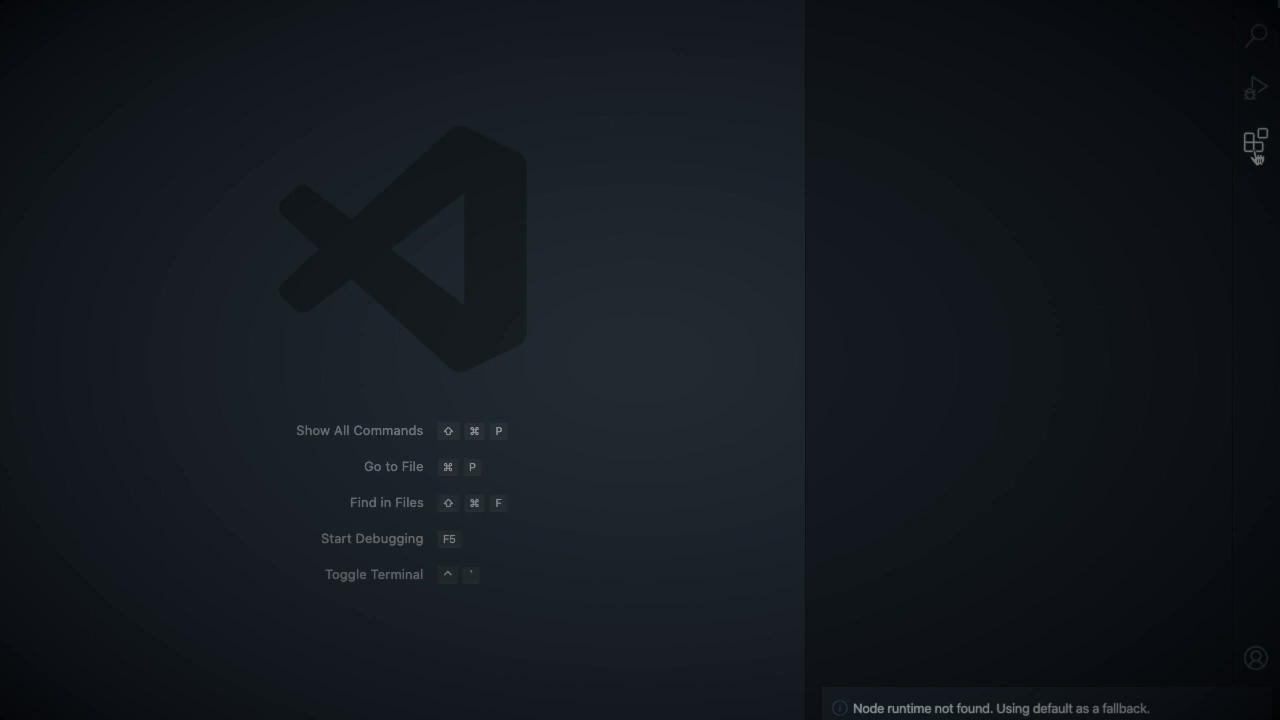
mouse_move(1262, 200)
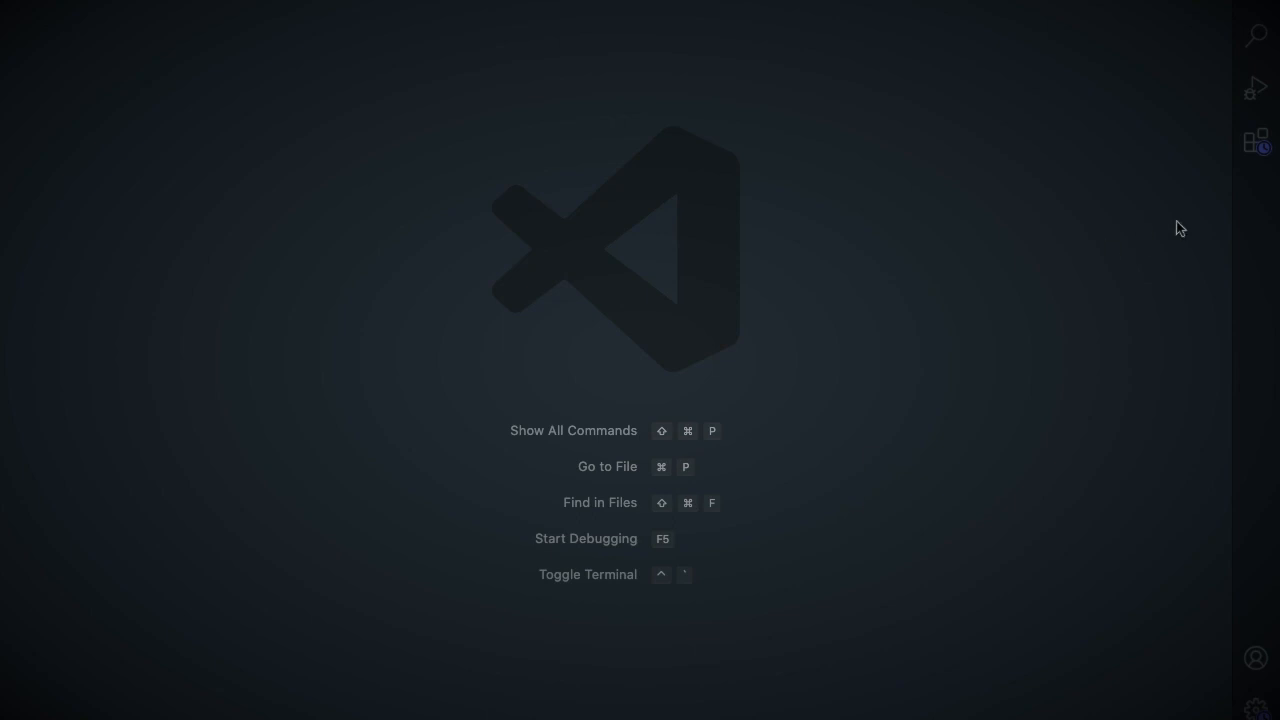
Search the extensions for c++ and confirm Microsoft's C/C++ extension is enabled
left_click(1255, 140)
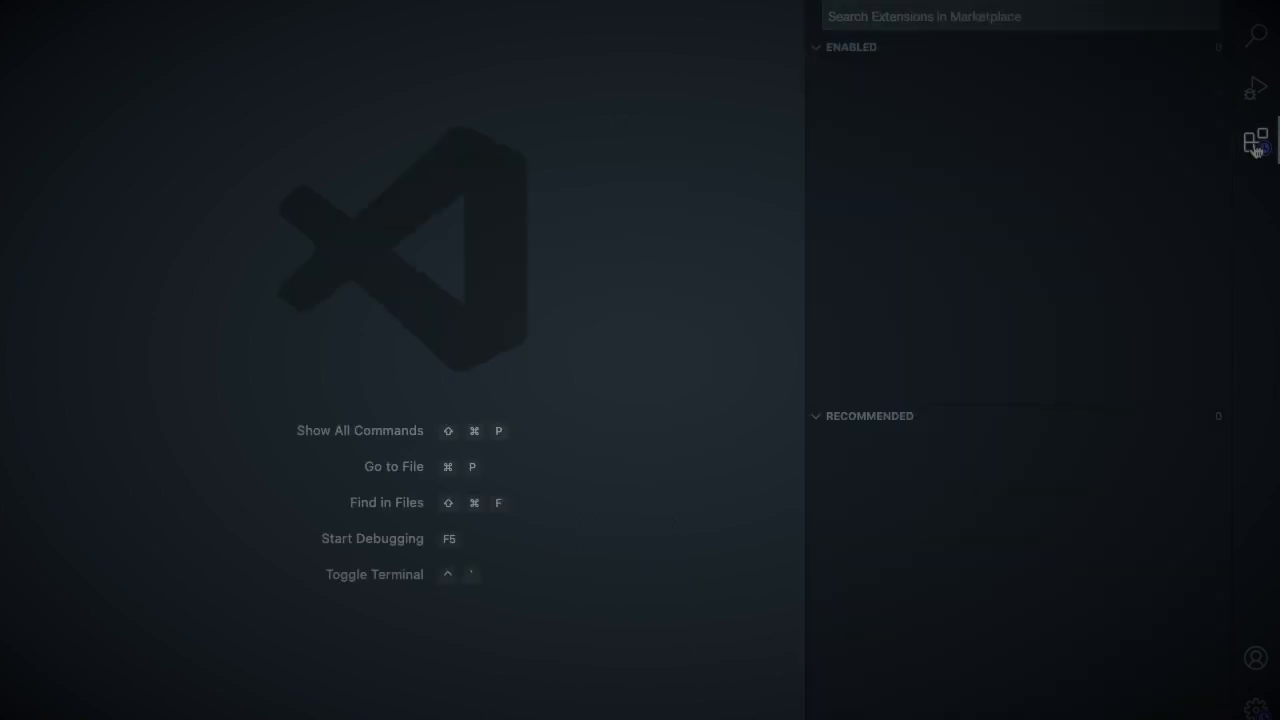
left_click(933, 16)
type("C++")
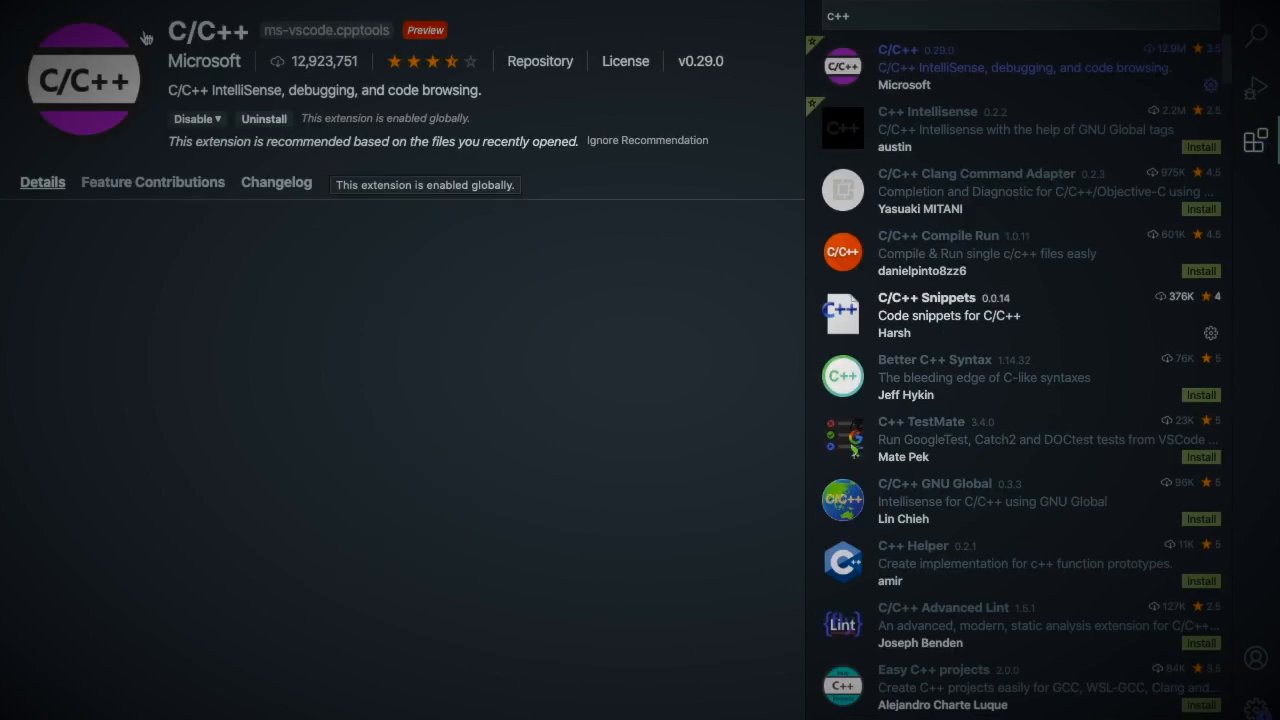
scroll("down", 3)
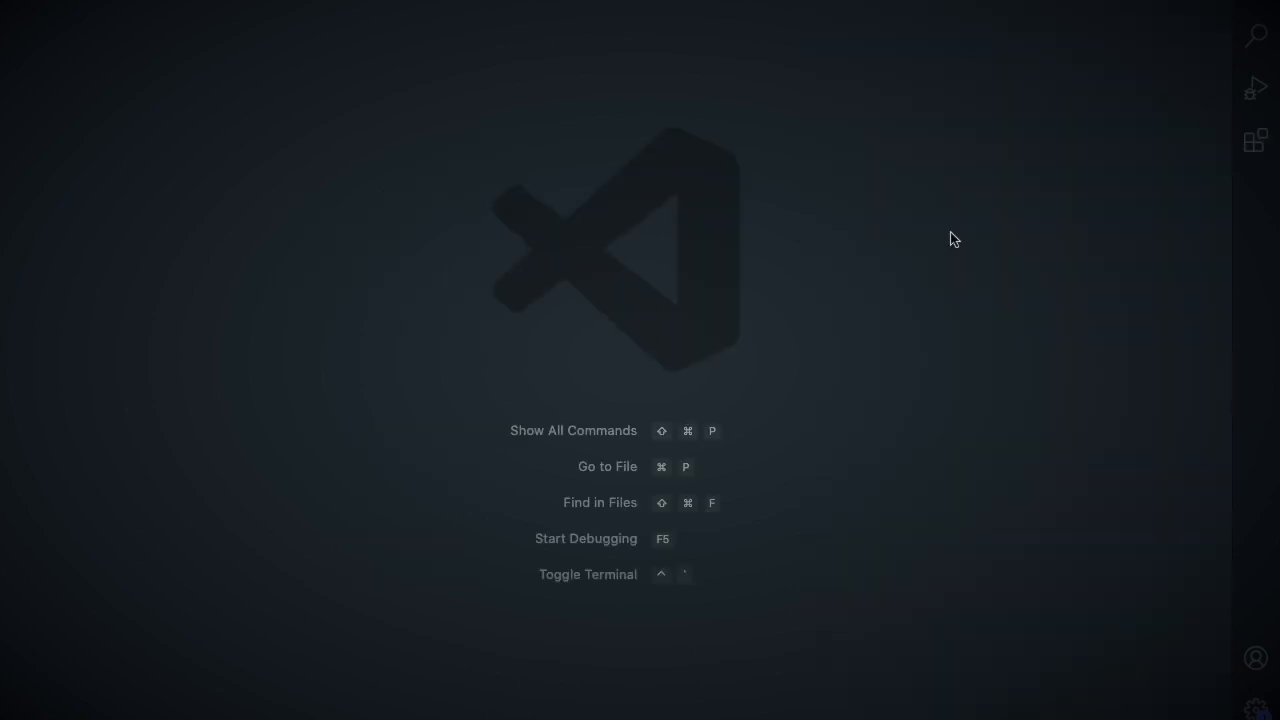
mouse_move(752, 301)
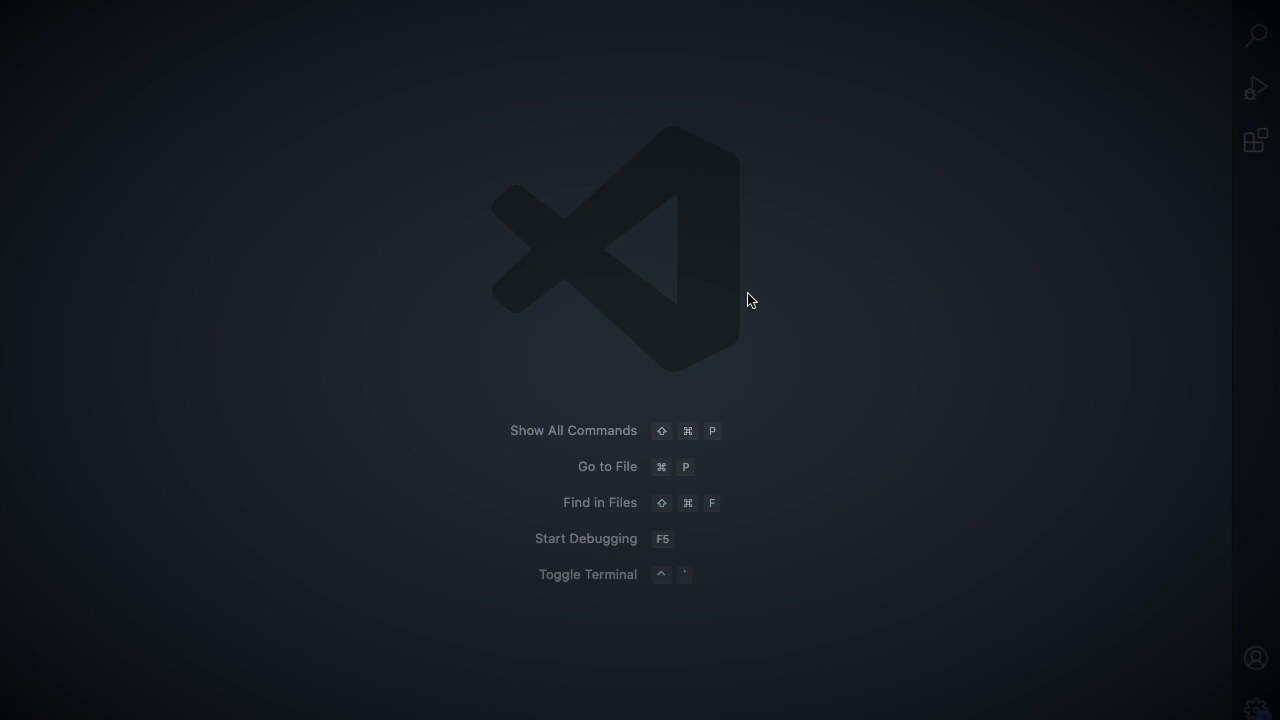
mouse_move(615, 207)
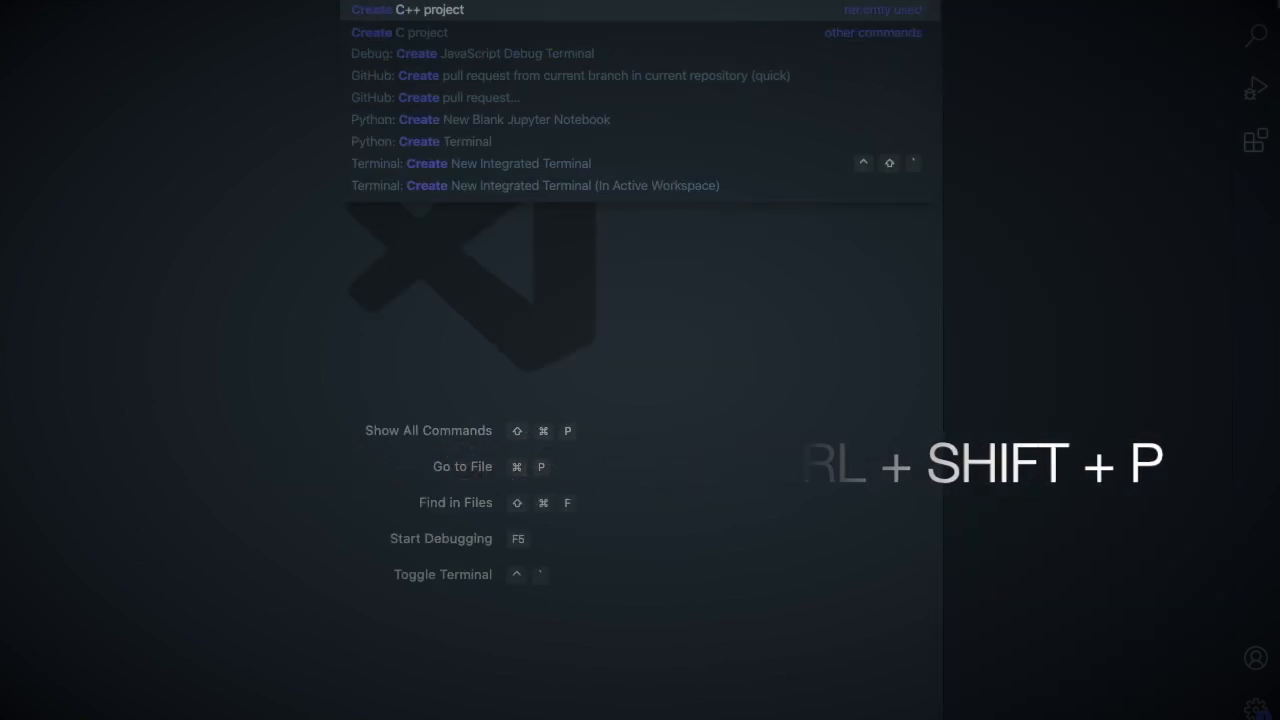
Run 'Create C++ project' and confirm the target folder, producing main.cpp
key("Escape")
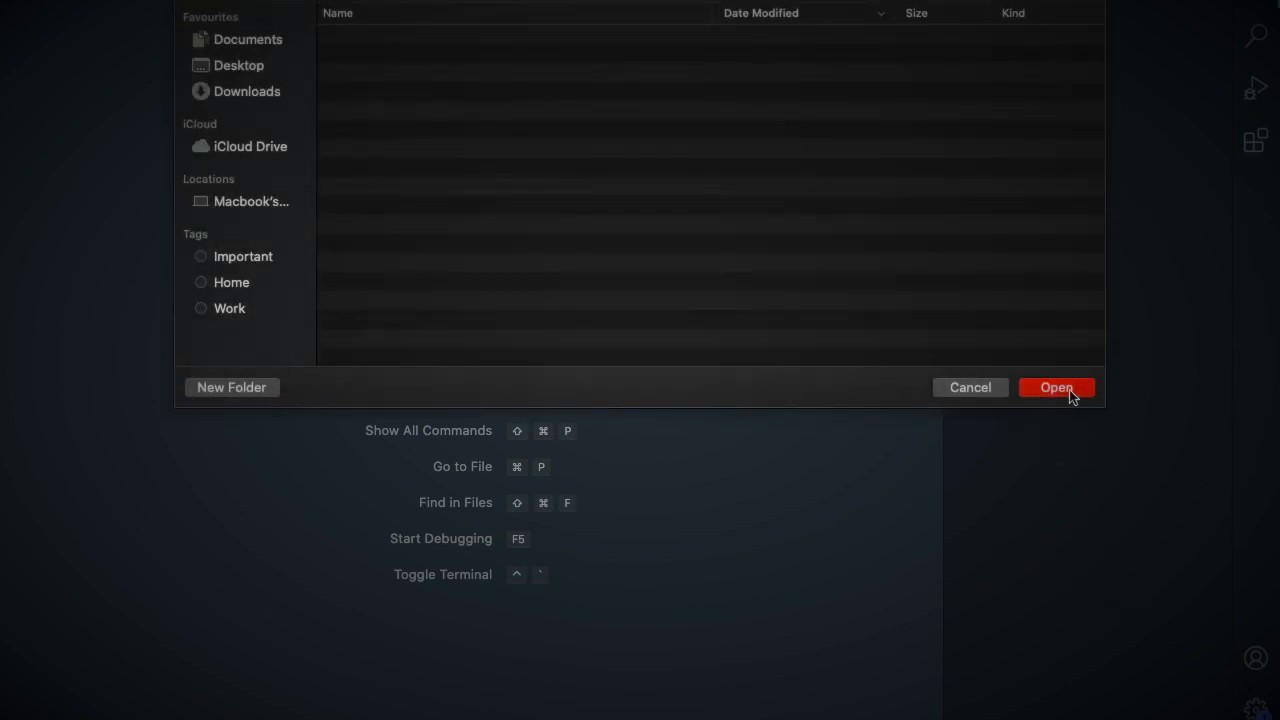
left_click(1056, 387)
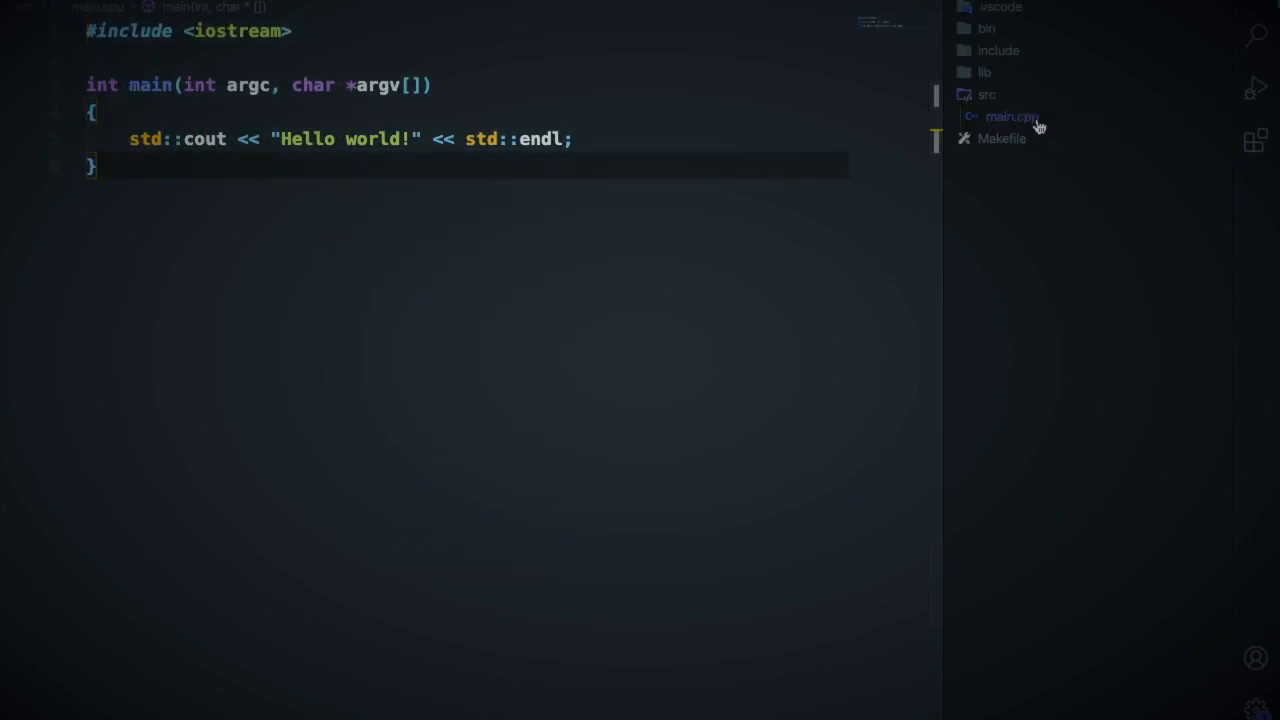
Collapse and re-expand the src folder to show the generated main.cpp
left_click(986, 94)
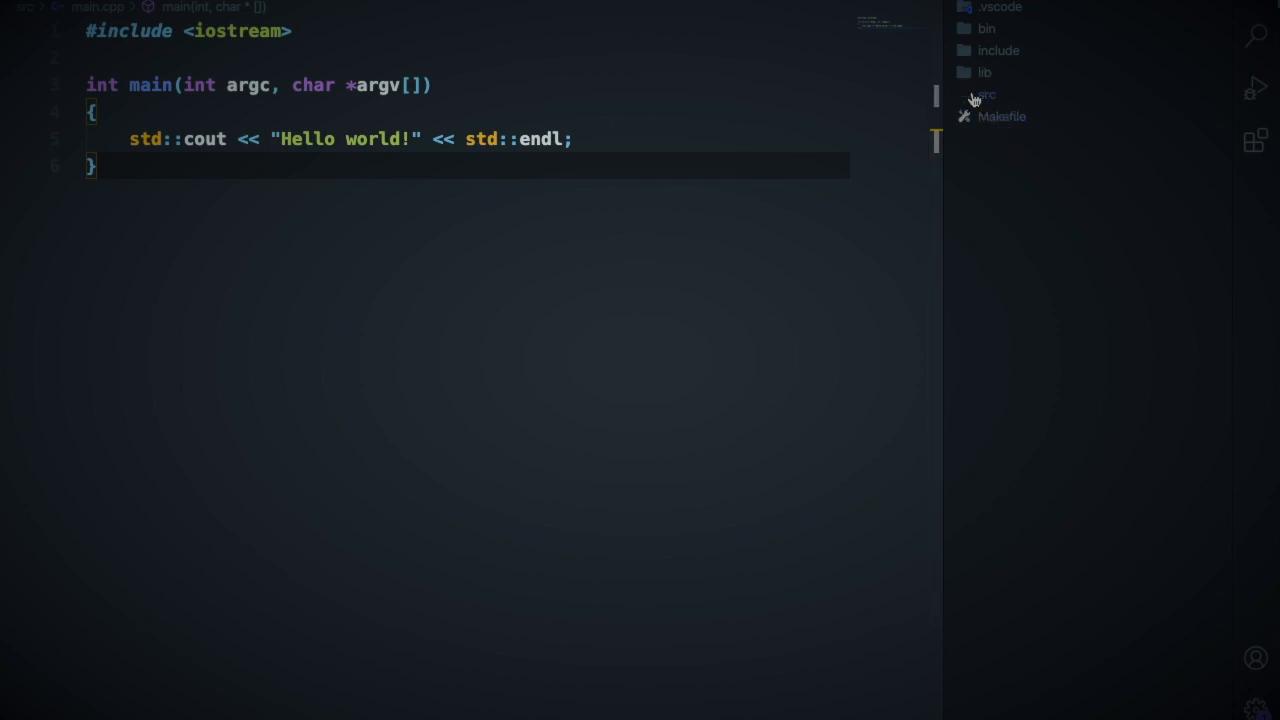
left_click(986, 94)
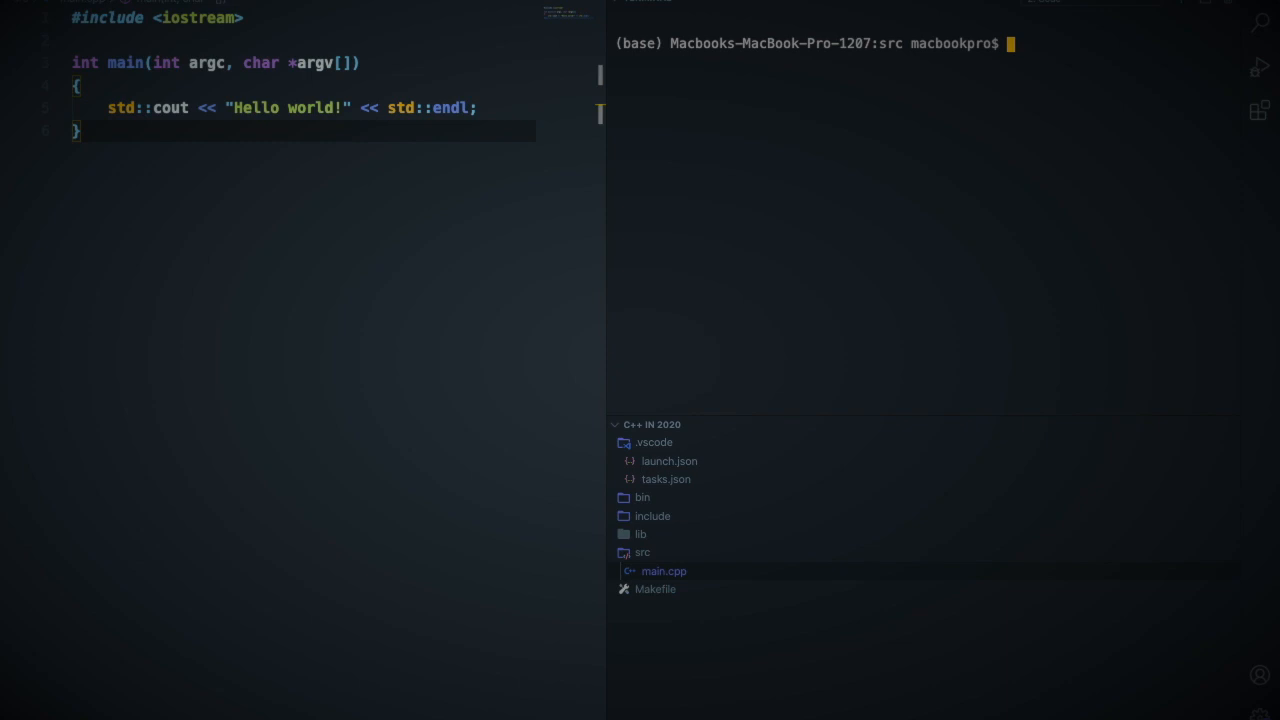
Compile main.cpp with g++ and run ./a.out to print Hello world!
type("g++")
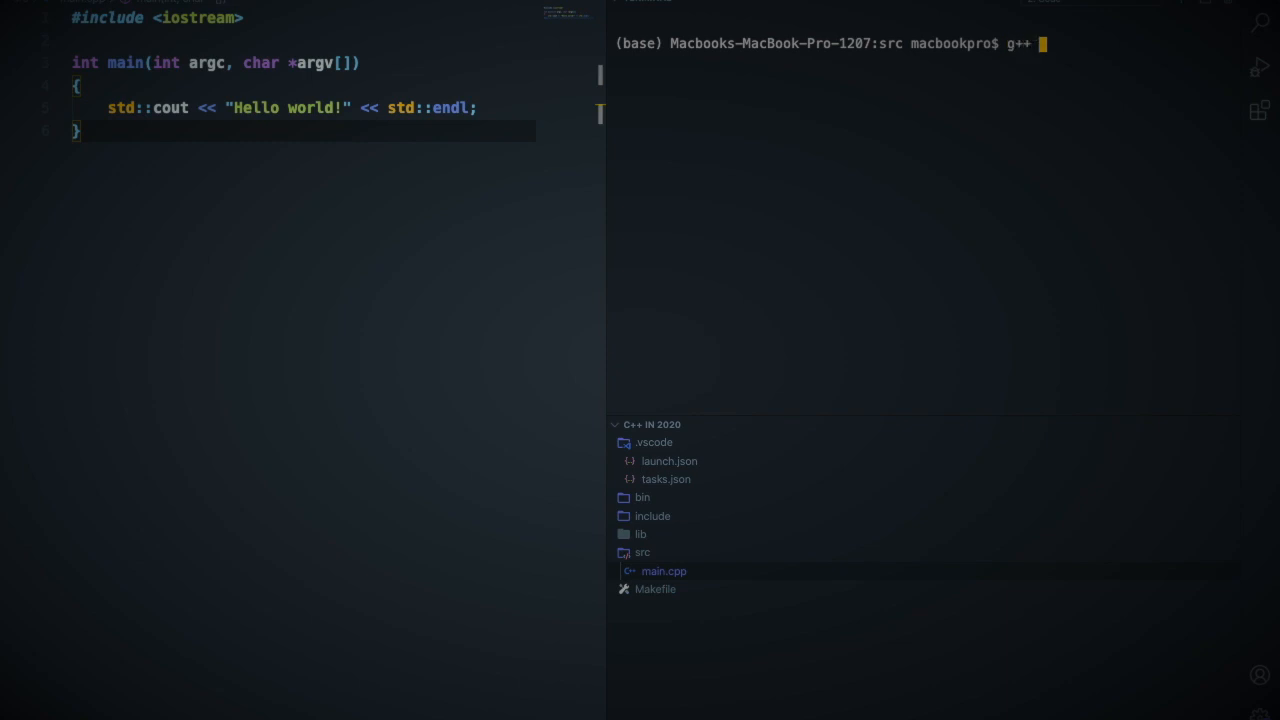
type("main.cpp")
type("./")
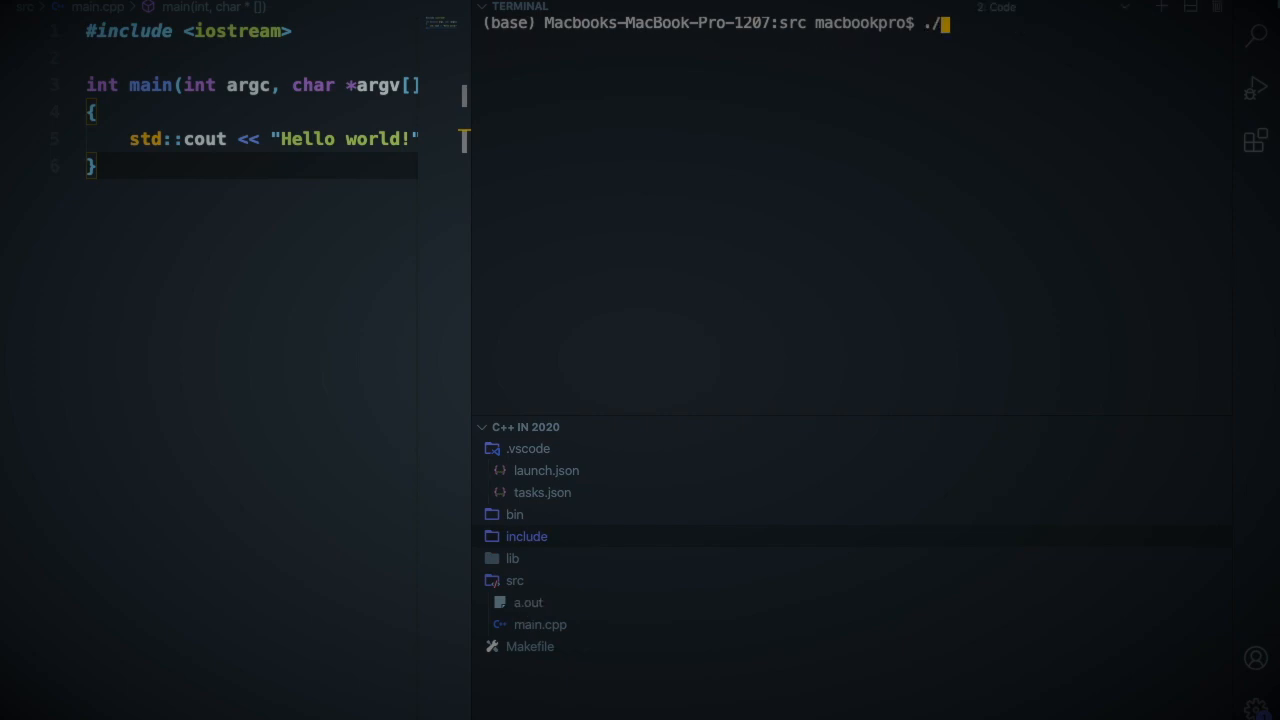
type("a.out")
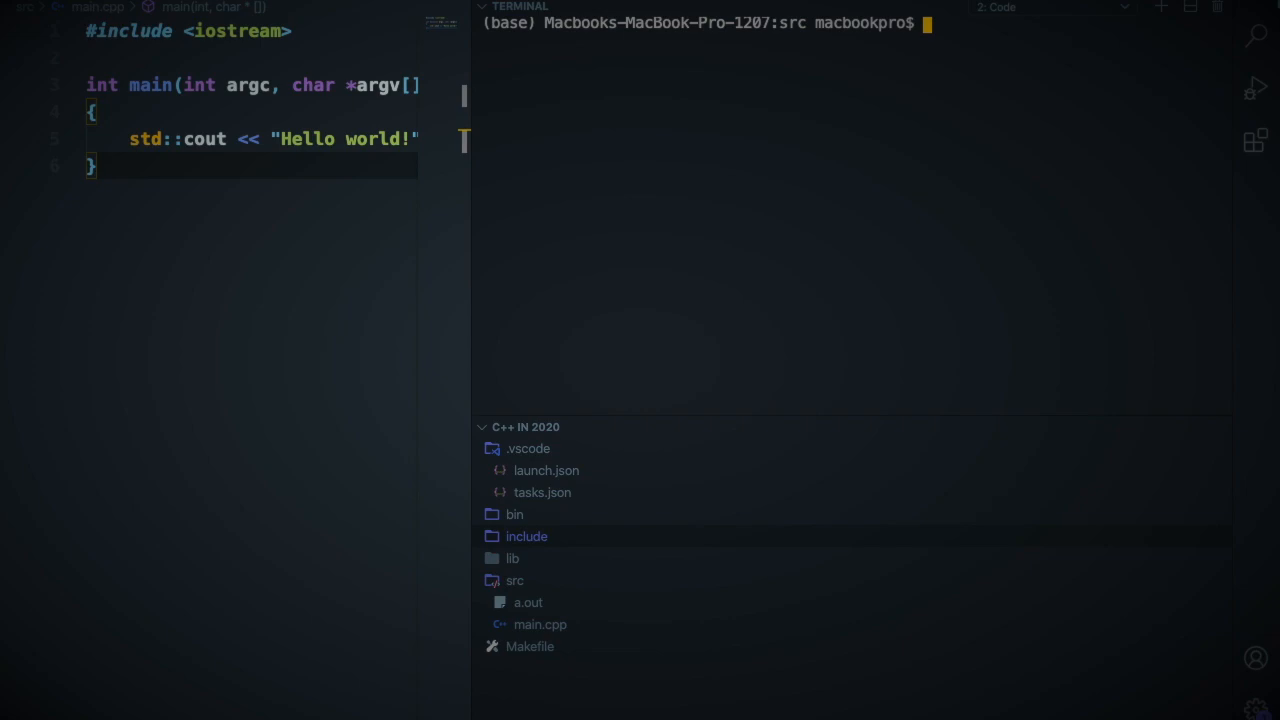
type("./a.out")
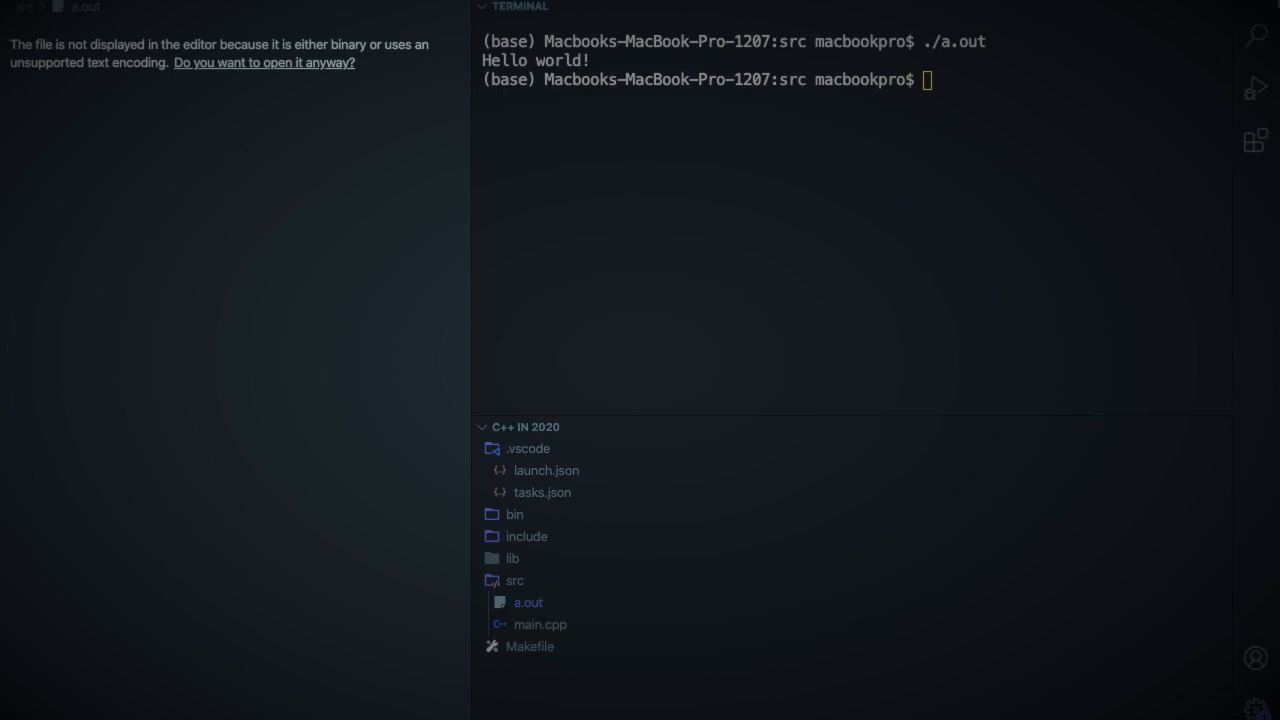
left_click(540, 624)
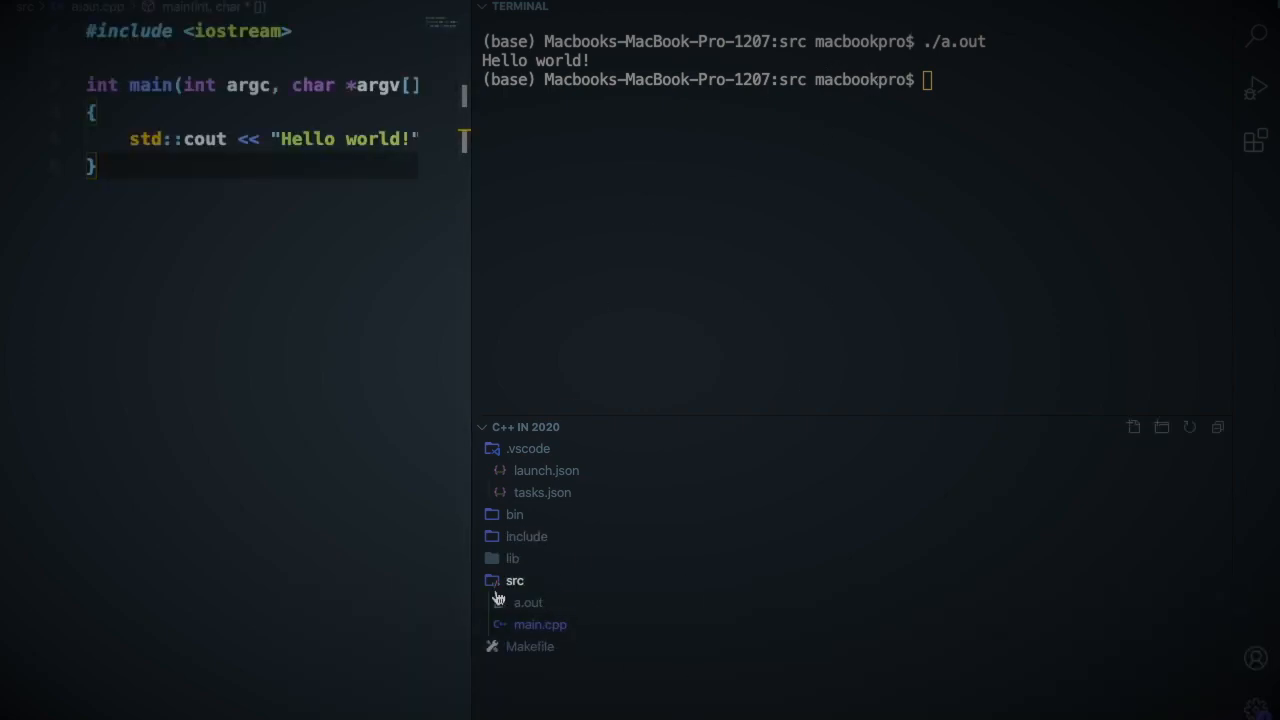
Run Code on main.cpp from its context menu to build and print Hello world!
right_click(540, 624)
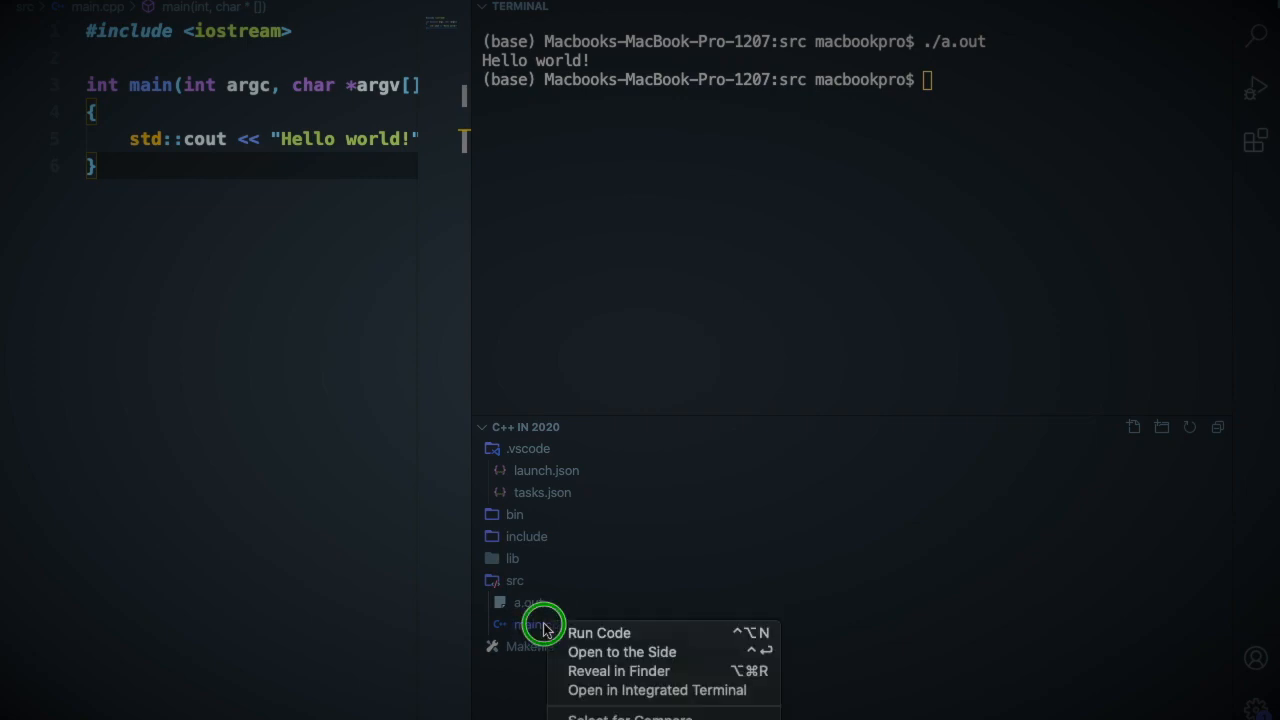
mouse_move(598, 632)
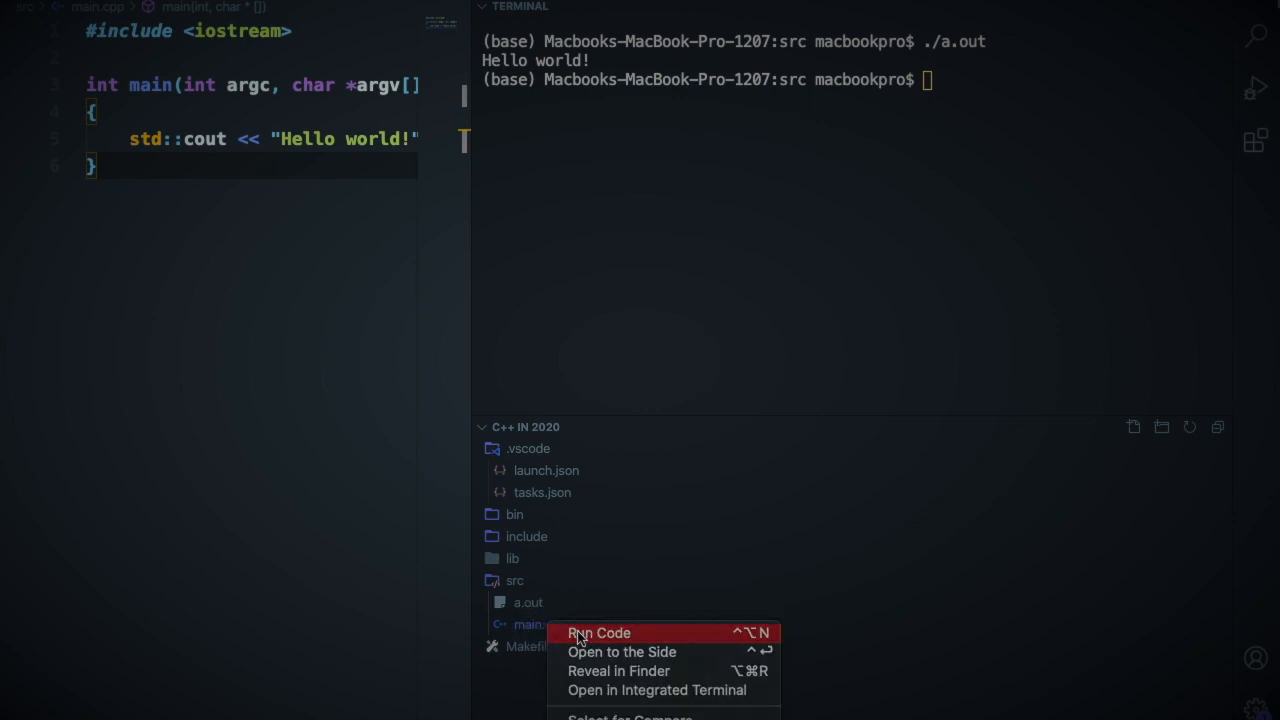
left_click(599, 632)
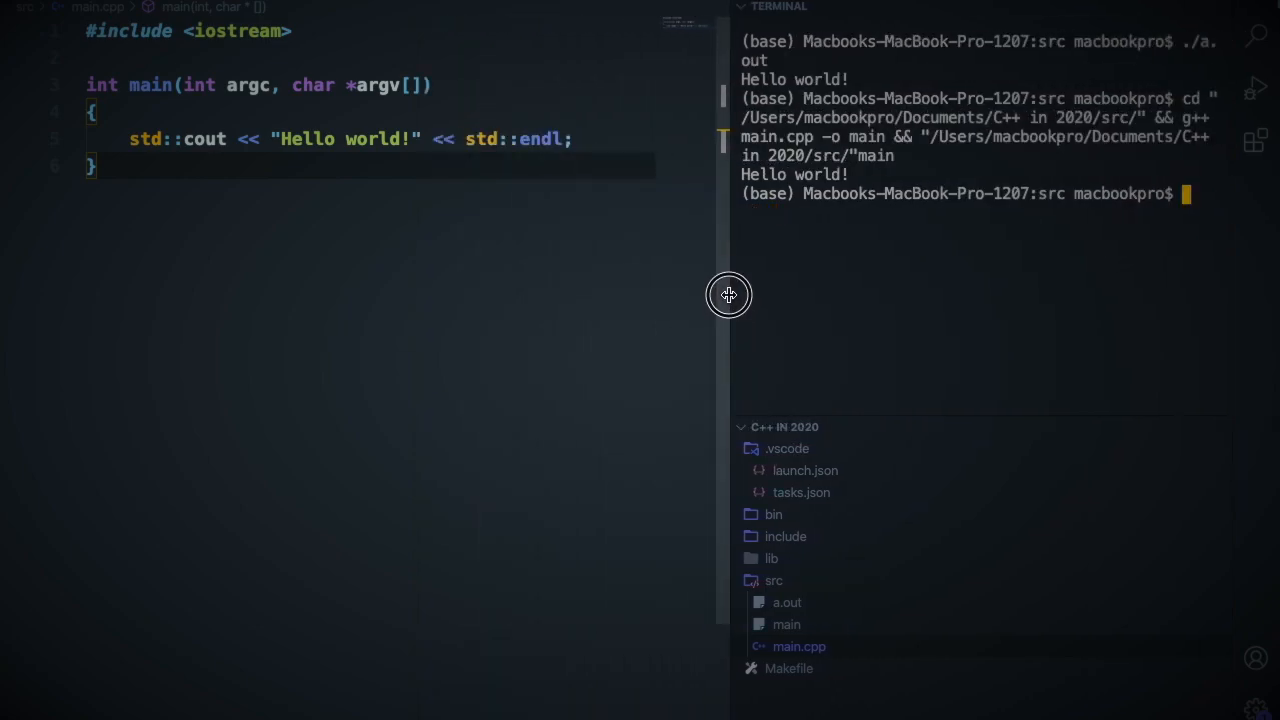
mouse_move(728, 295)
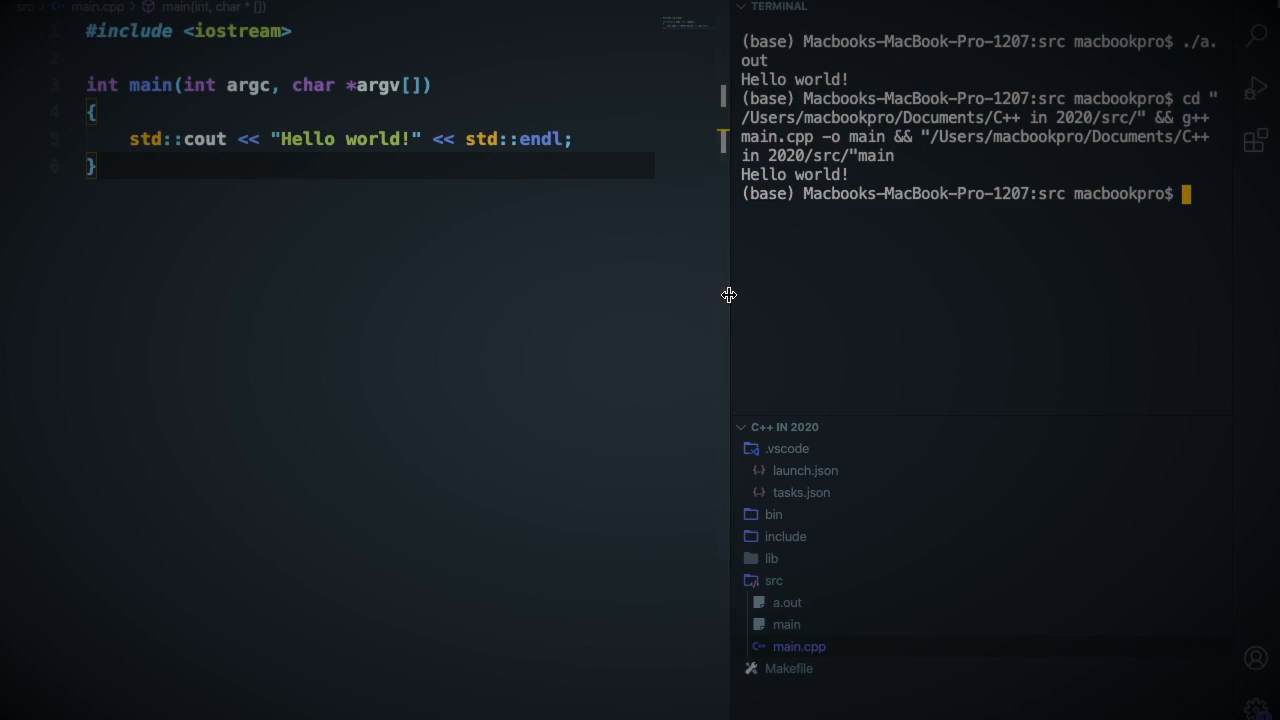